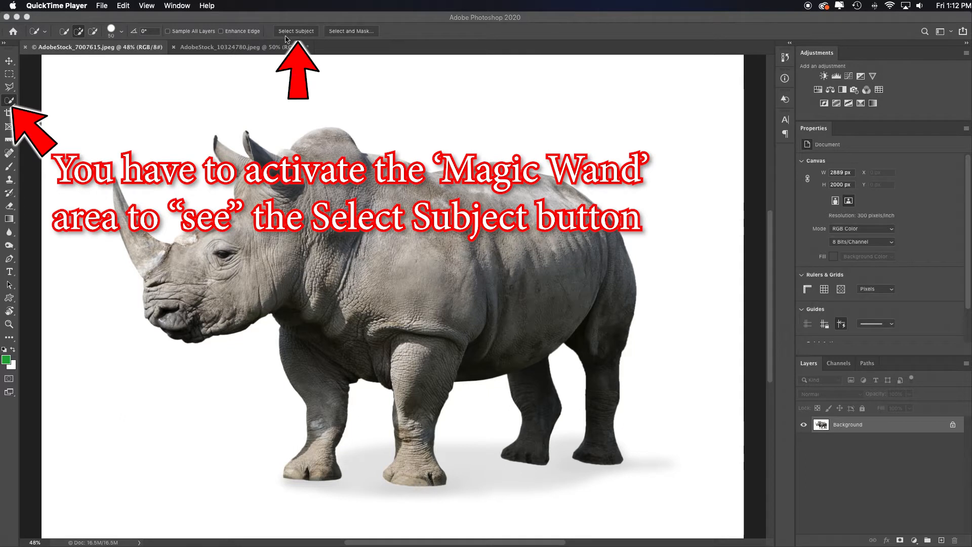
Try selecting the rhino with the Object Selection tool, then deselect.
{"action": "left_click", "coordinate": [9, 86]}
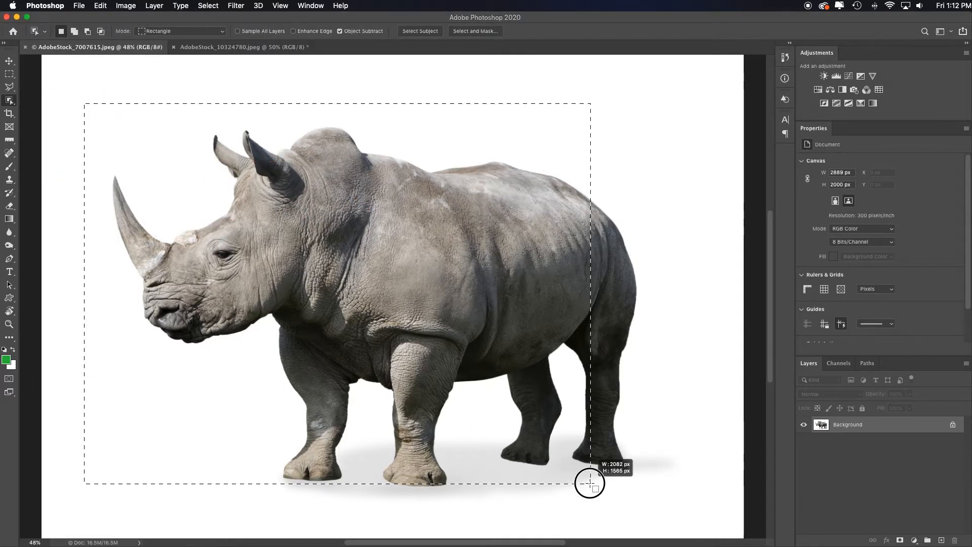
{"action": "left_click", "coordinate": [420, 30]}
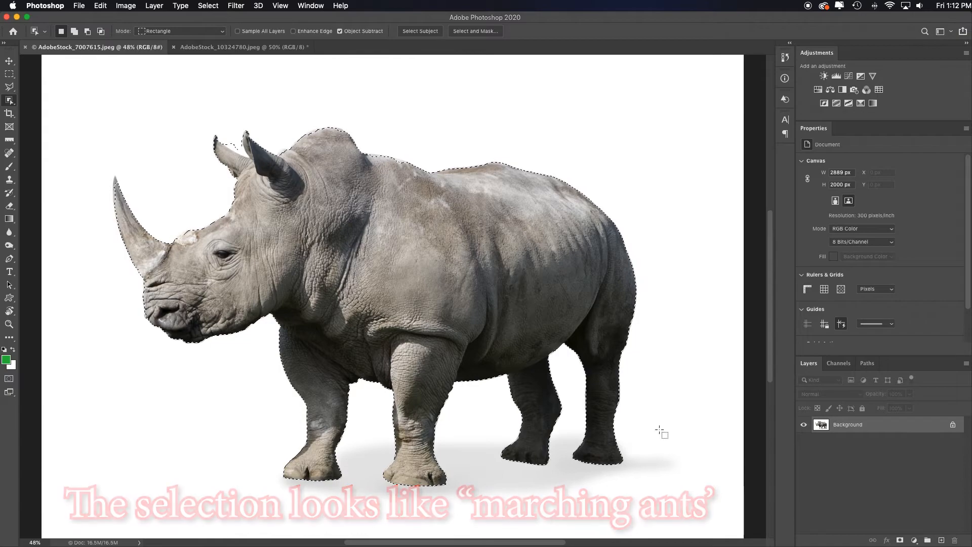
{"action": "key", "text": "cmd+d"}
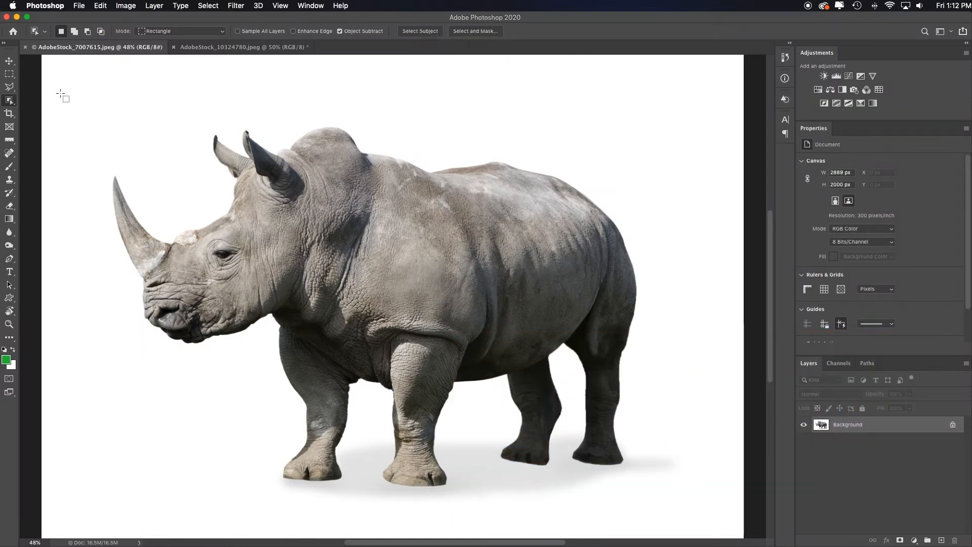
{"action": "mouse_move", "coordinate": [10, 100]}
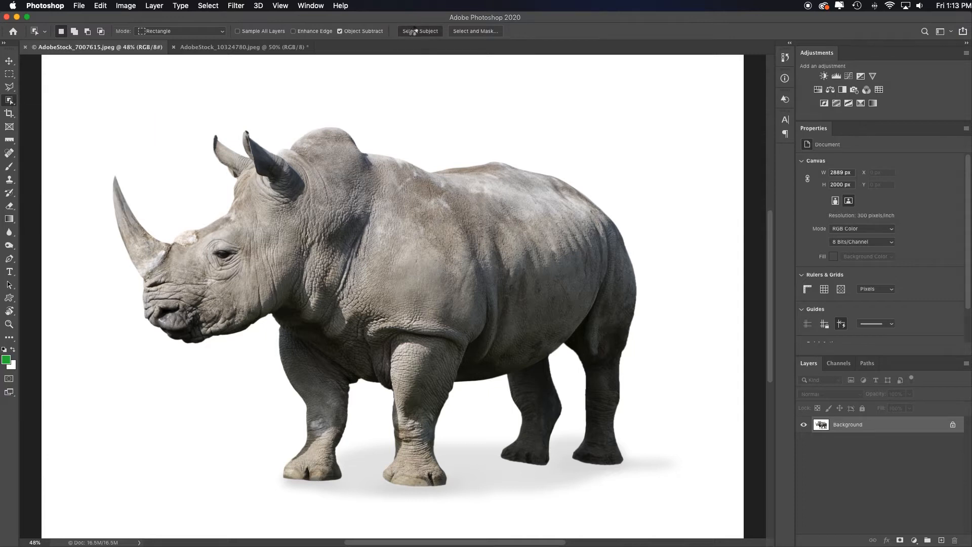
Reselect the rhino as subject and open Select and Mask with Smart Radius enabled.
{"action": "left_click", "coordinate": [419, 31]}
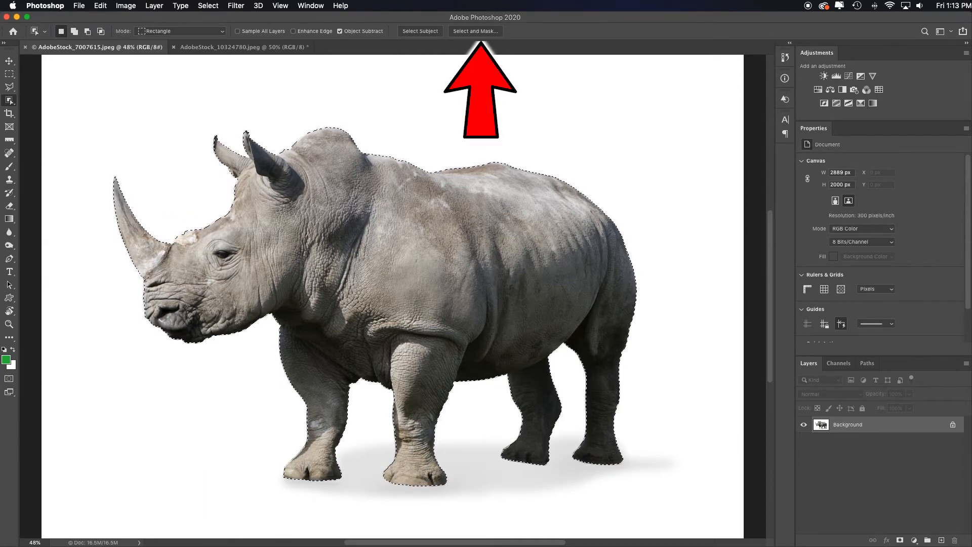
{"action": "left_click", "coordinate": [474, 31]}
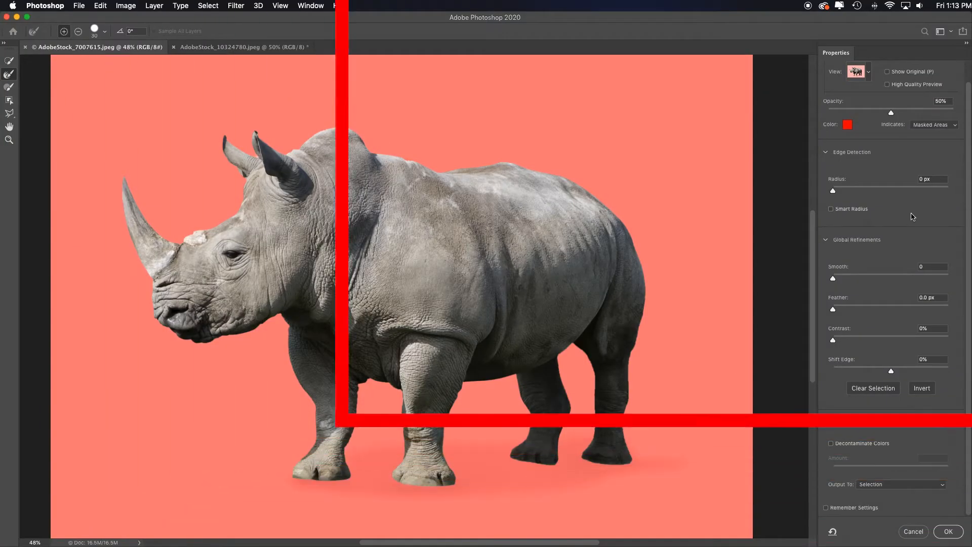
{"action": "left_click", "coordinate": [831, 209]}
{"action": "type", "text": "2"}
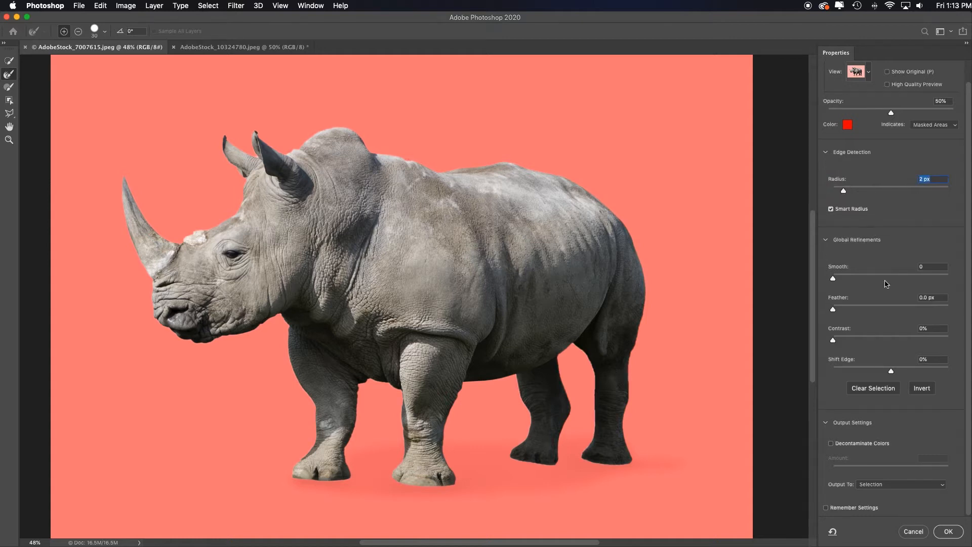
{"action": "mouse_move", "coordinate": [833, 311]}
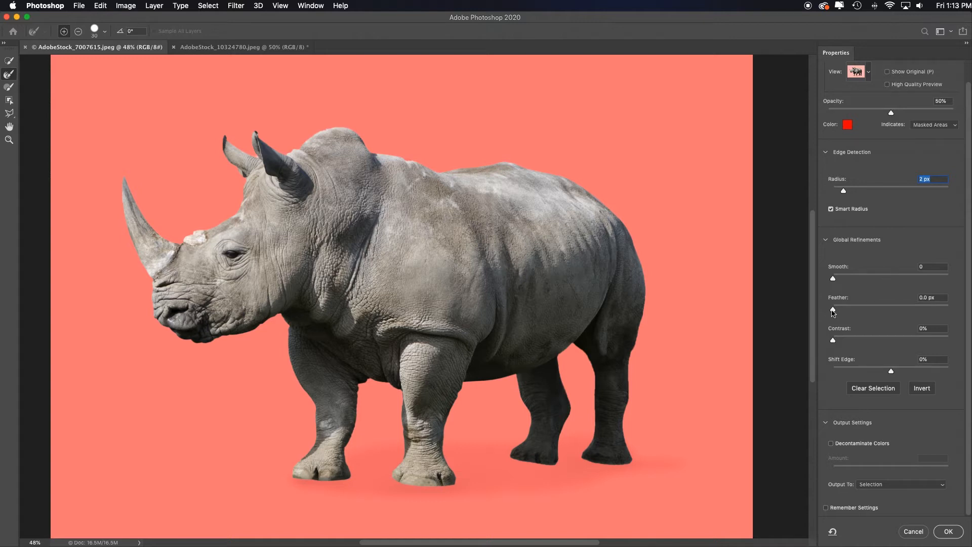
{"action": "mouse_move", "coordinate": [861, 322]}
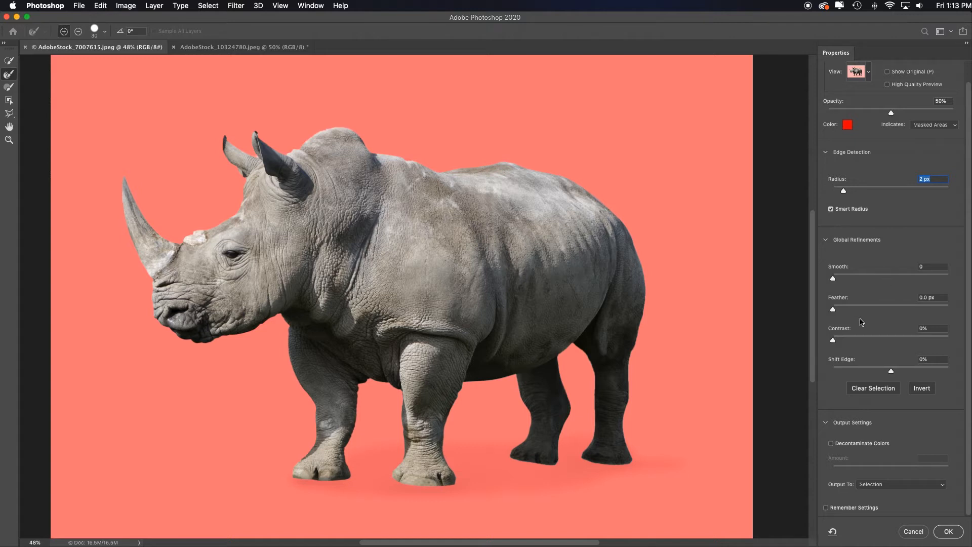
{"action": "mouse_move", "coordinate": [829, 445]}
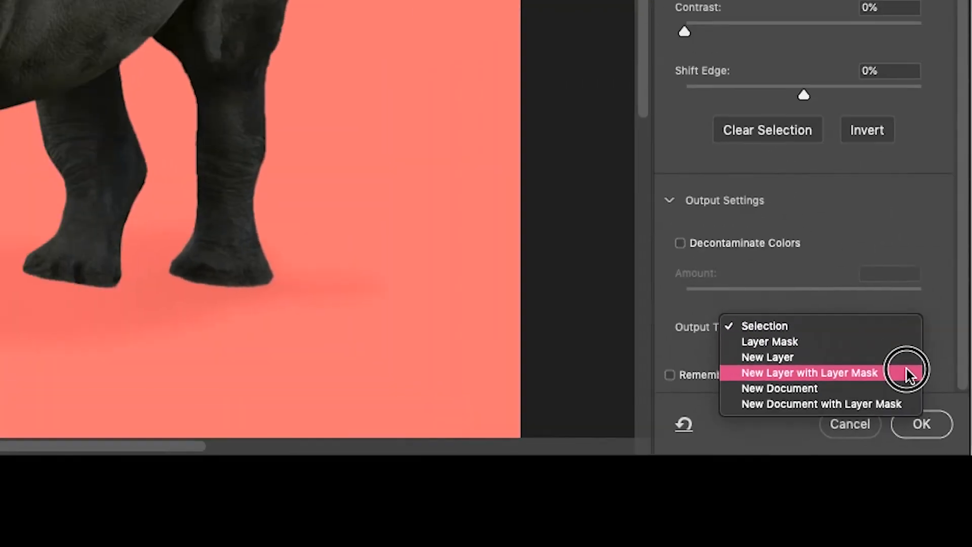
Output the rhino as a New Layer with Layer Mask, preview the interior, then return.
{"action": "left_click", "coordinate": [920, 424]}
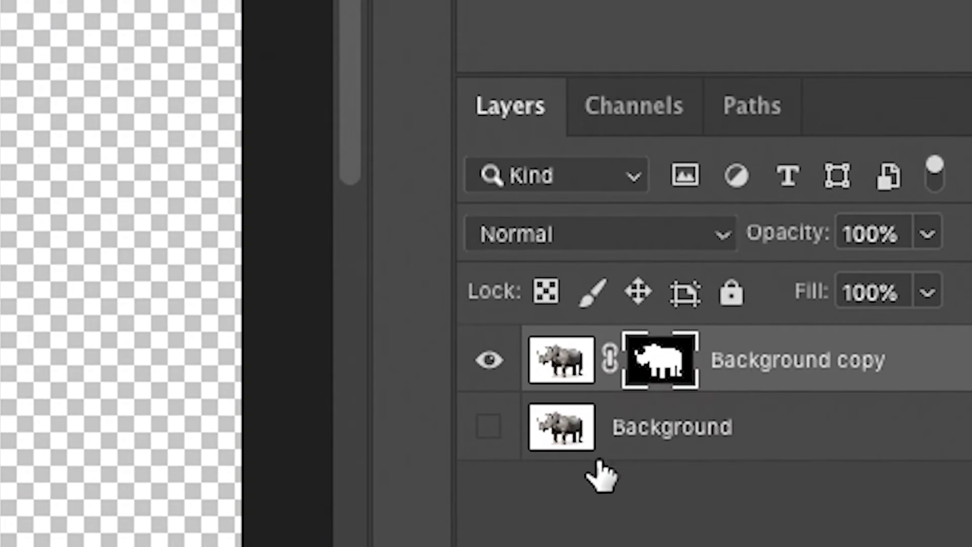
{"action": "mouse_move", "coordinate": [654, 443]}
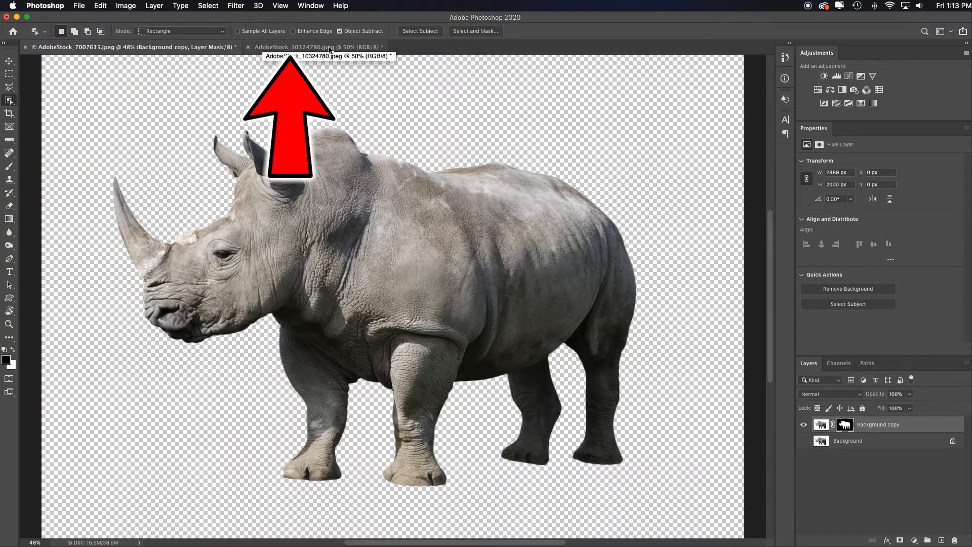
{"action": "left_click", "coordinate": [293, 46]}
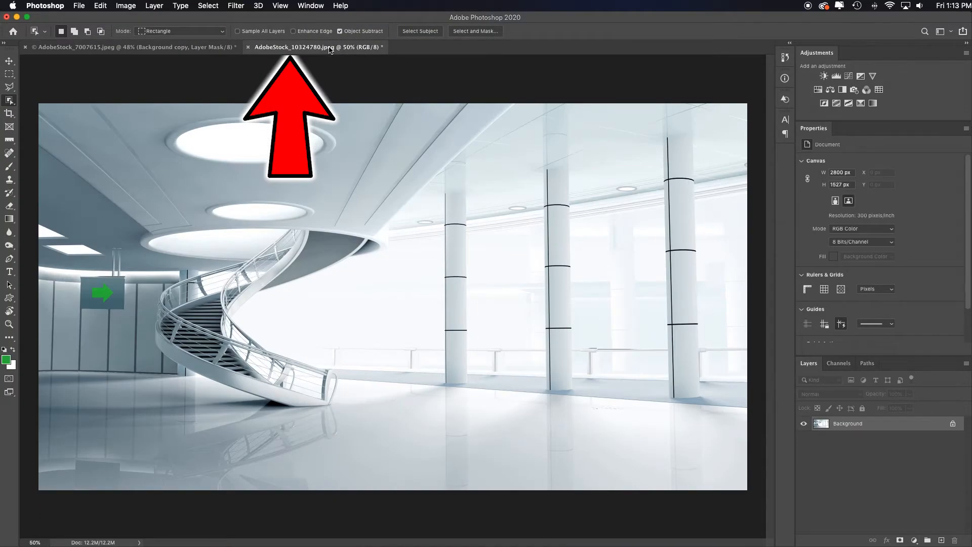
{"action": "left_click", "coordinate": [133, 46]}
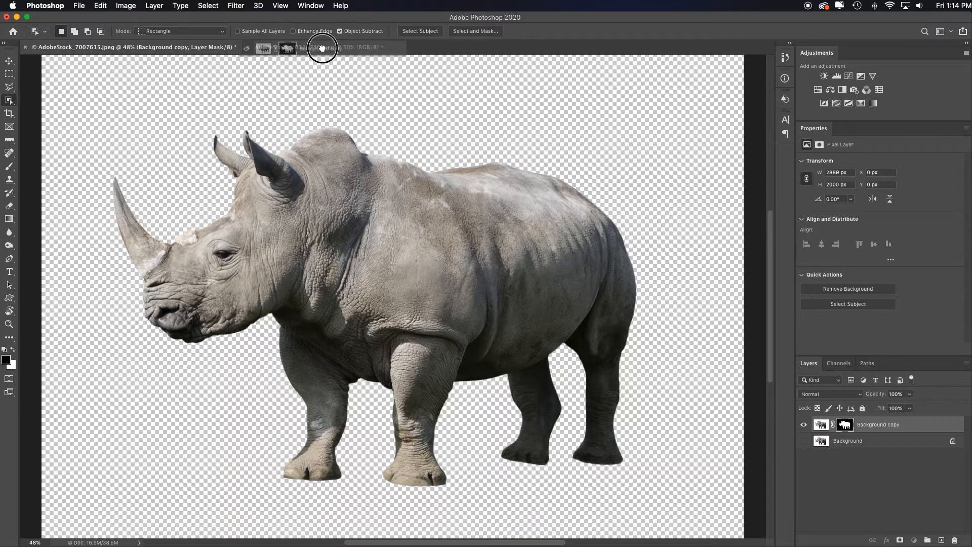
Move the masked rhino into the interior photo and scale it to about 66%.
{"action": "left_click", "coordinate": [318, 47]}
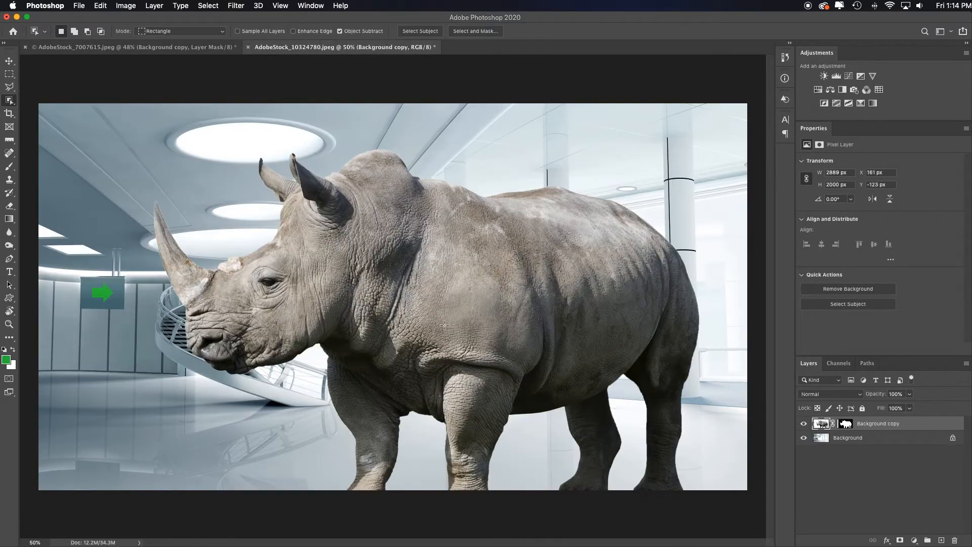
{"action": "key", "text": "cmd+t"}
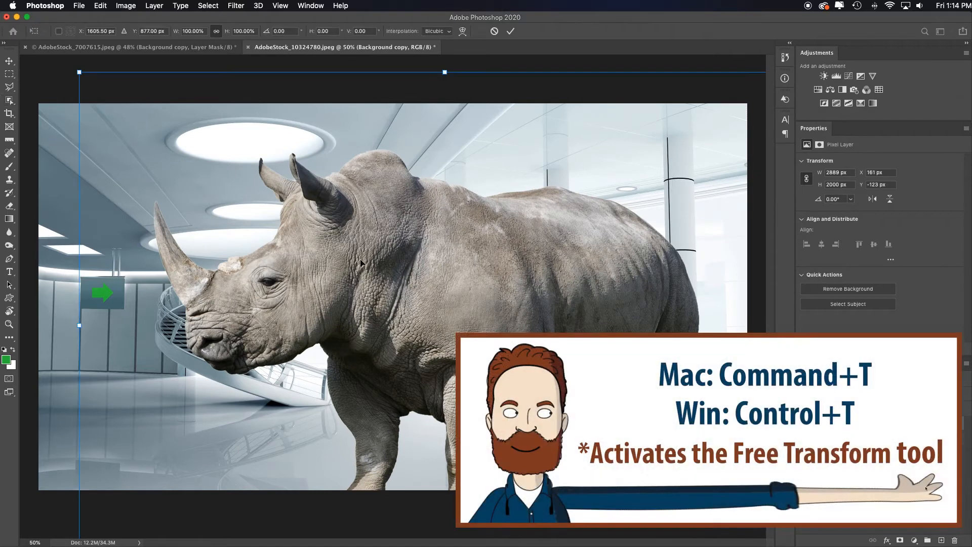
{"action": "mouse_move", "coordinate": [79, 71]}
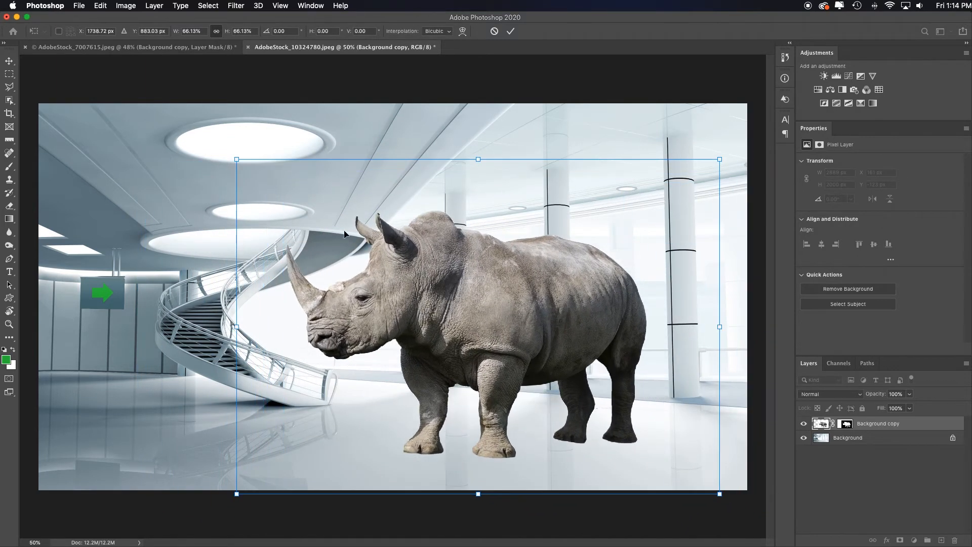
{"action": "left_click_drag", "start_coordinate": [235, 160], "coordinate": [202, 137]}
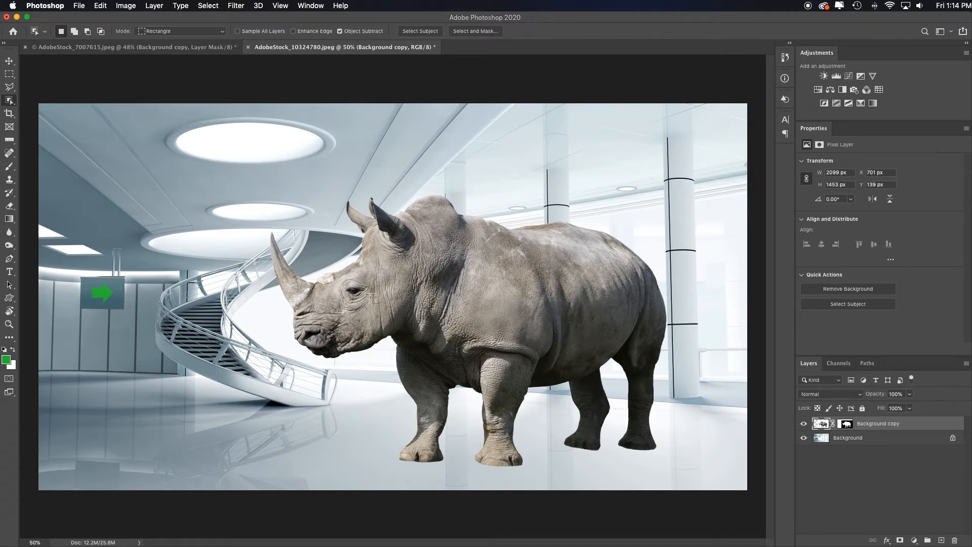
{"action": "mouse_move", "coordinate": [177, 290]}
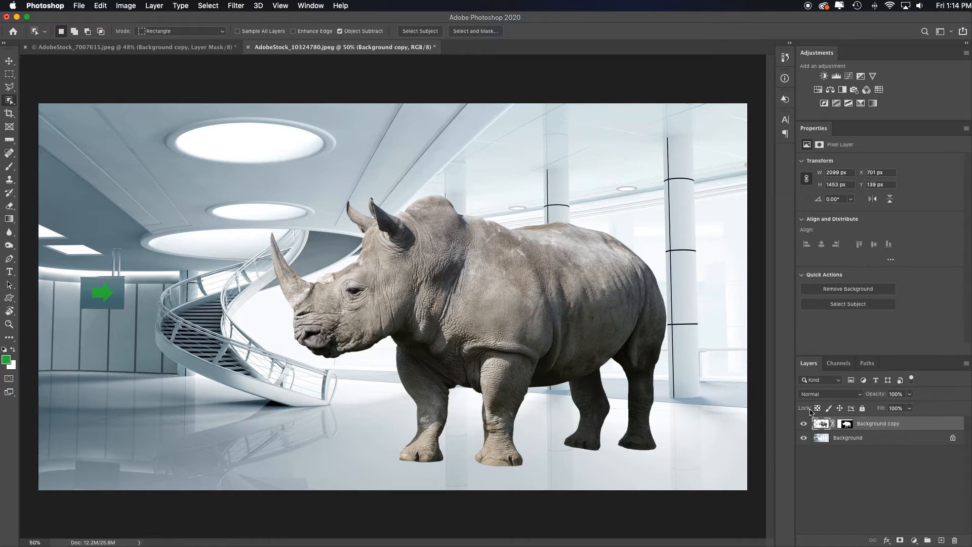
Duplicate the interior Background above the rhino, average it to flat blue-grey, and show Info.
{"action": "left_click", "coordinate": [847, 437]}
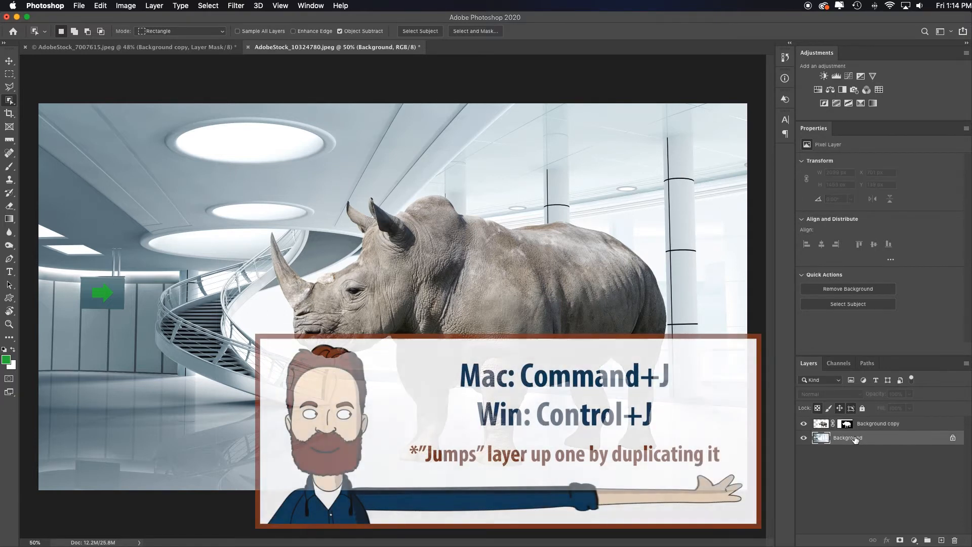
{"action": "key", "text": "cmd+j"}
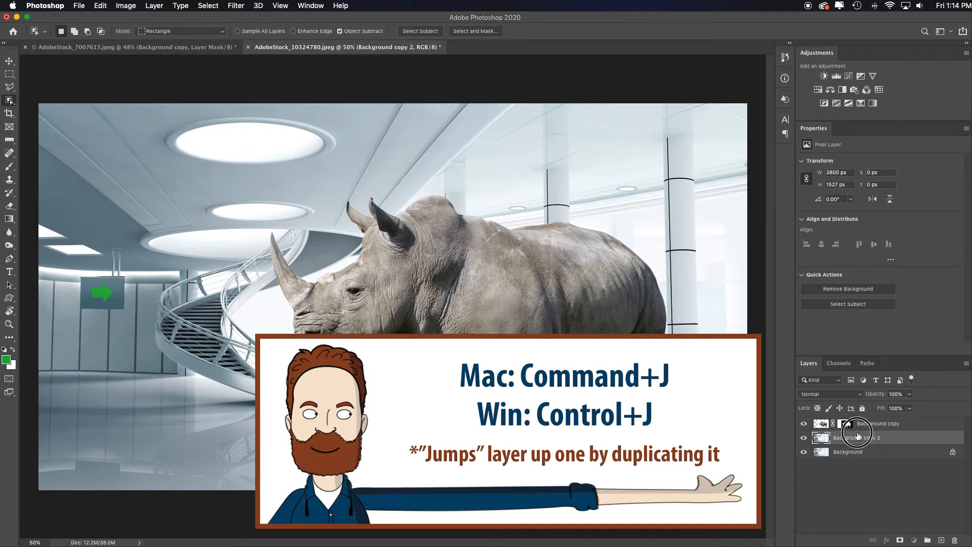
{"action": "left_click", "coordinate": [235, 5]}
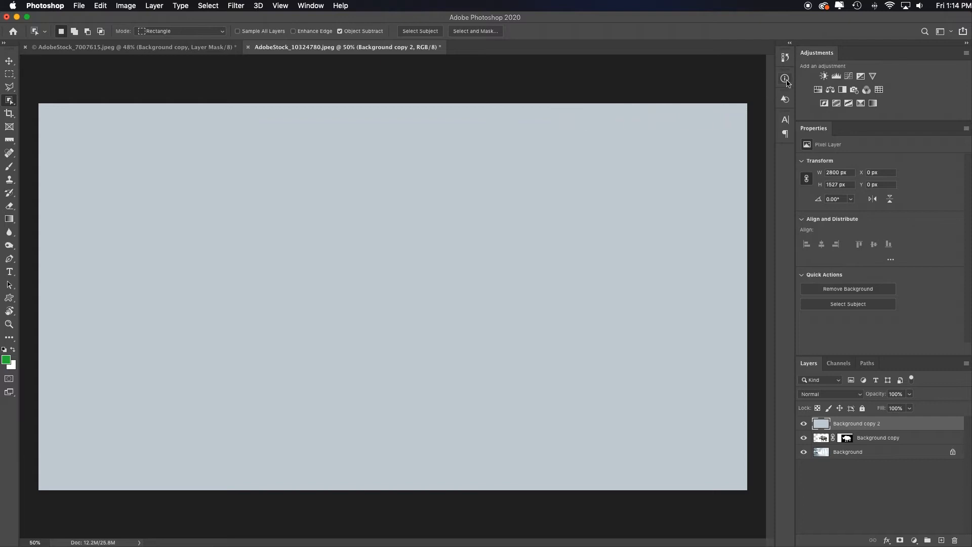
{"action": "left_click", "coordinate": [785, 78]}
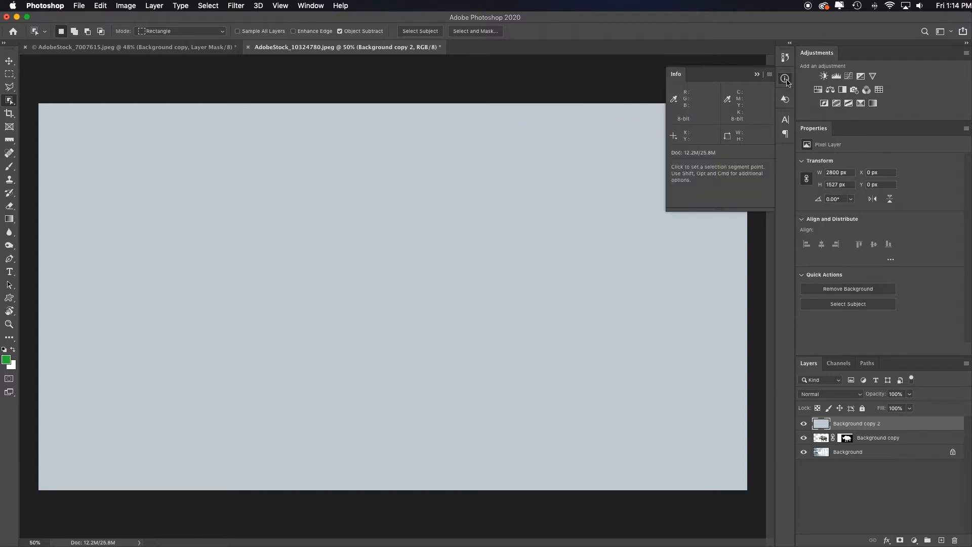
{"action": "left_click", "coordinate": [310, 5]}
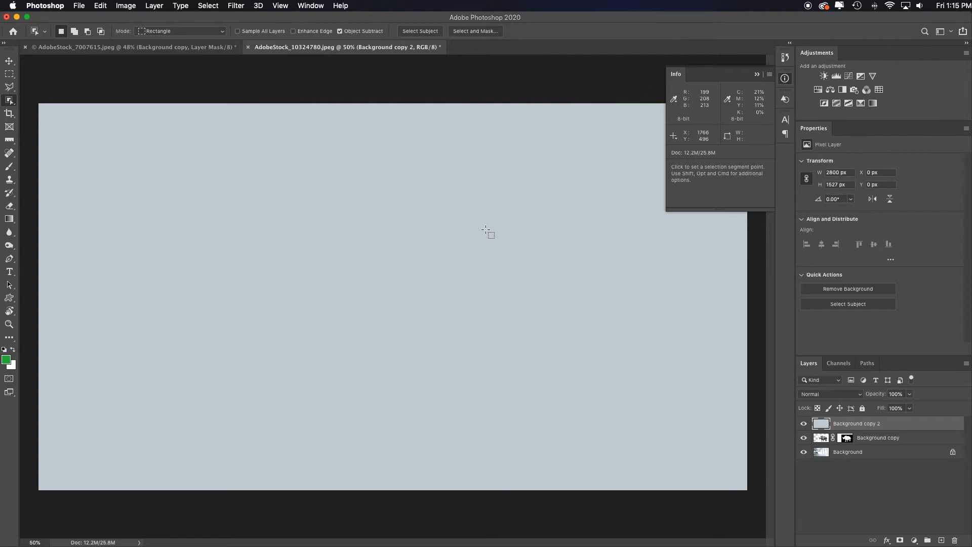
{"action": "mouse_move", "coordinate": [540, 221]}
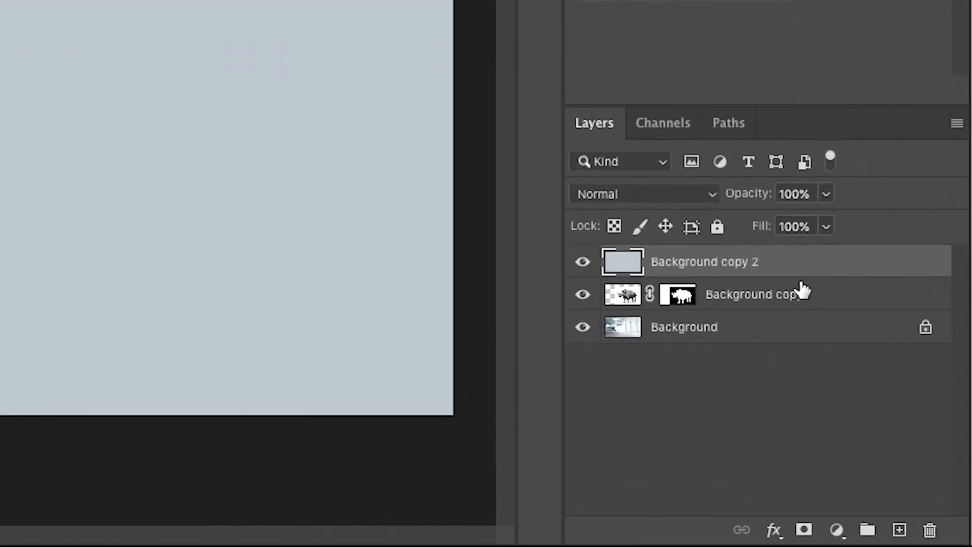
{"action": "mouse_move", "coordinate": [806, 284]}
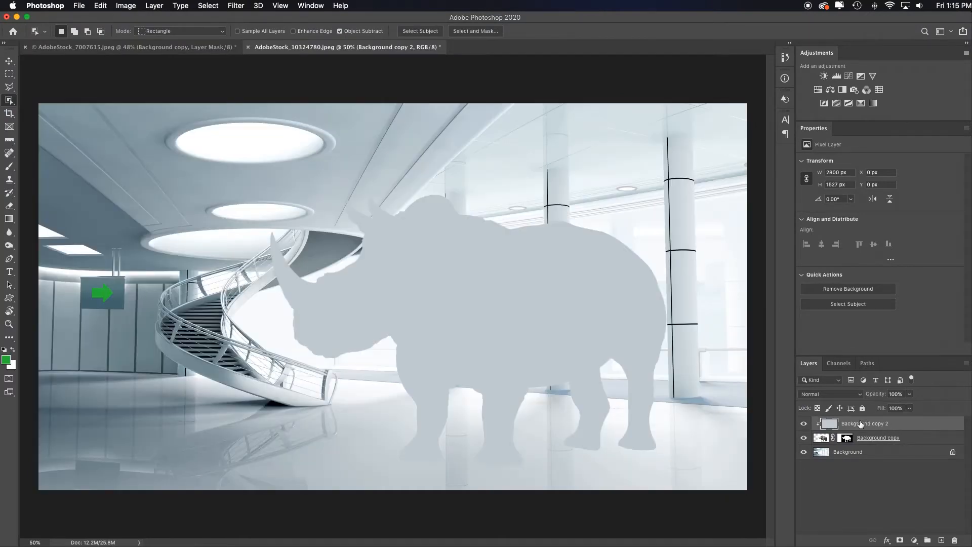
{"action": "mouse_move", "coordinate": [561, 394]}
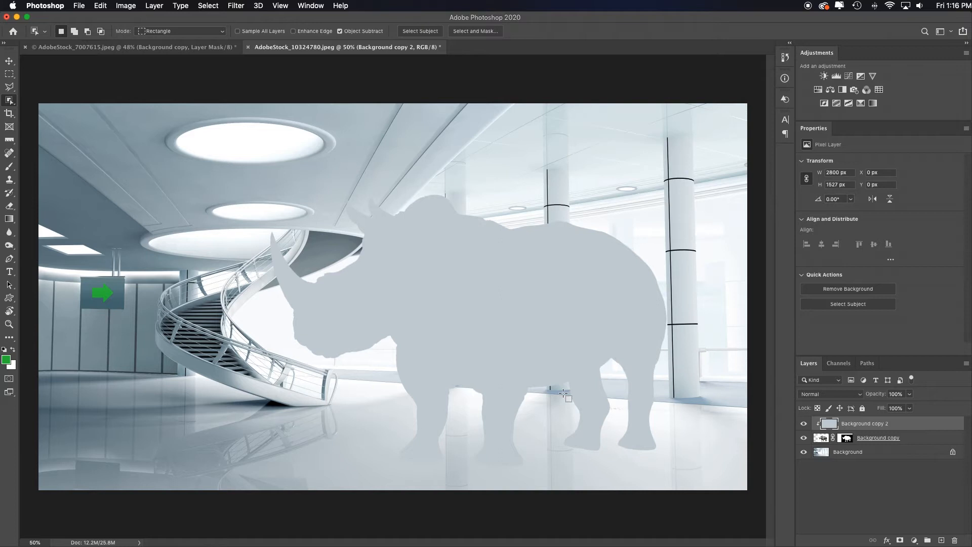
{"action": "mouse_move", "coordinate": [844, 398]}
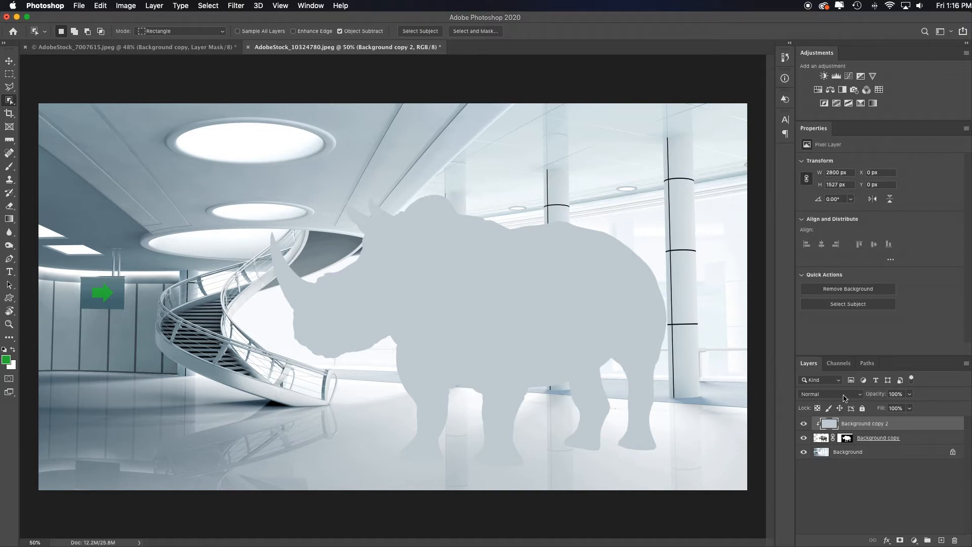
Set the pale blue-grey layer's blend mode to Color at 69% opacity.
{"action": "left_click", "coordinate": [825, 393]}
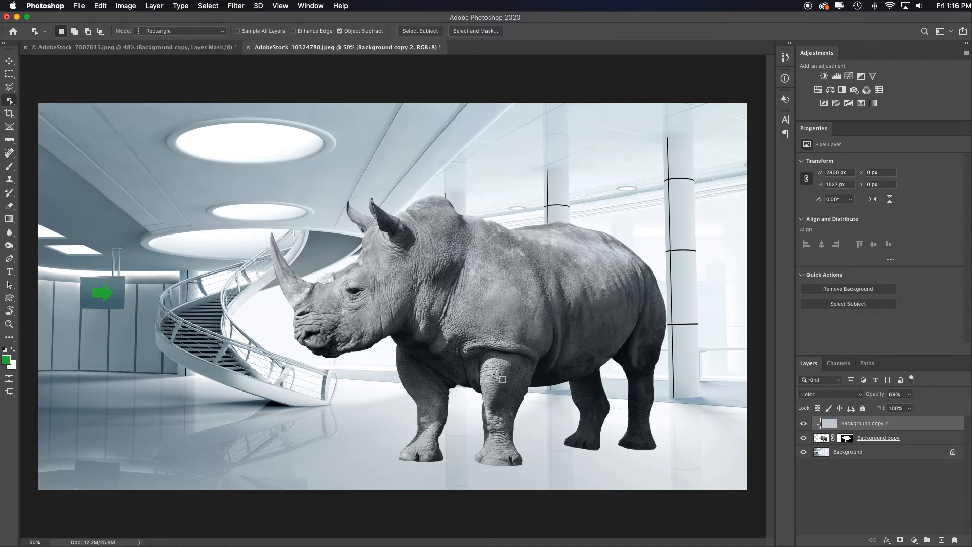
{"action": "mouse_move", "coordinate": [626, 384]}
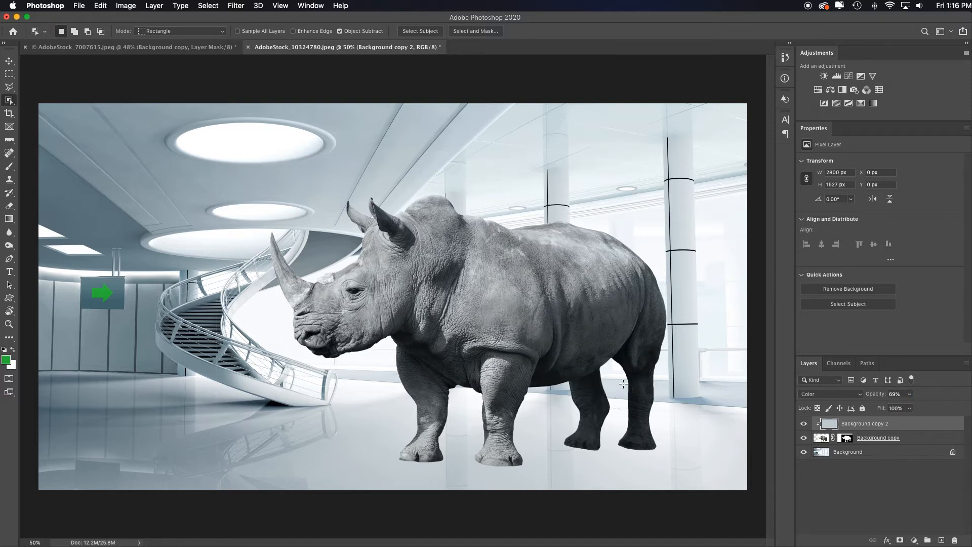
{"action": "mouse_move", "coordinate": [795, 394]}
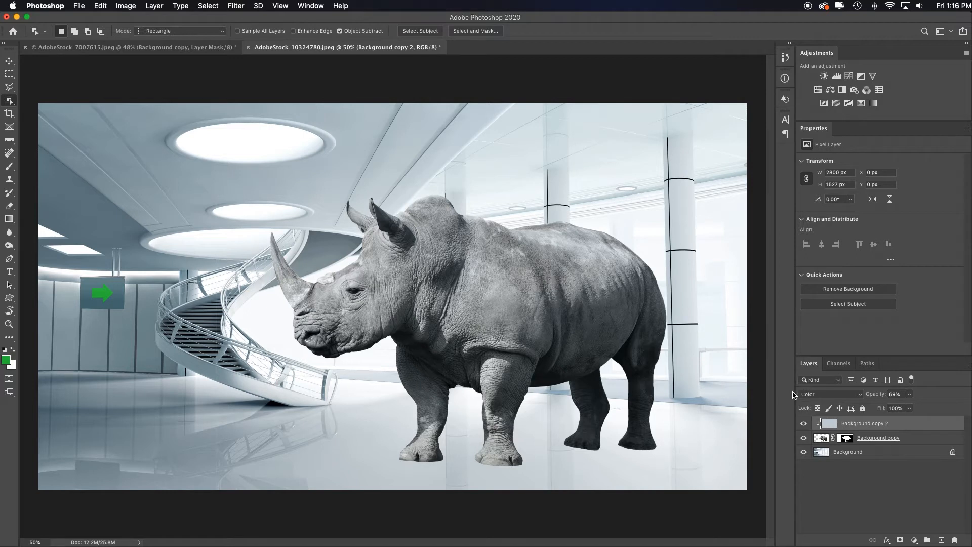
{"action": "mouse_move", "coordinate": [424, 359]}
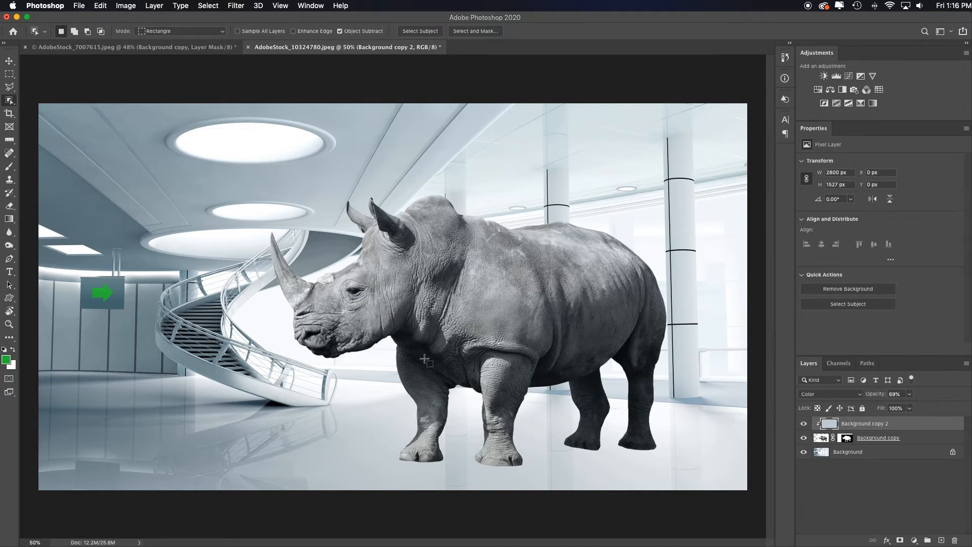
{"action": "mouse_move", "coordinate": [591, 458]}
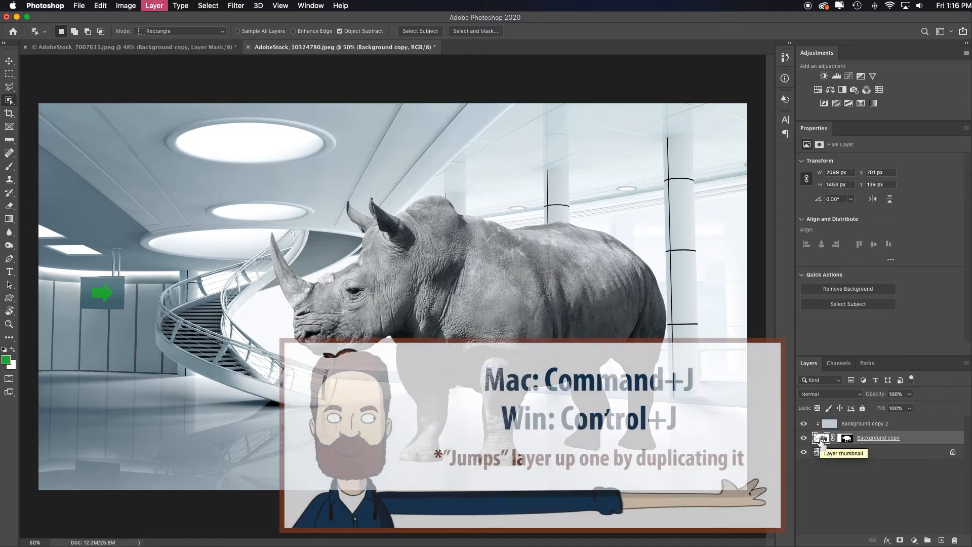
Duplicate the rhino layer and flip the copy vertically beneath the rhino's feet.
{"action": "key", "text": "cmd+j"}
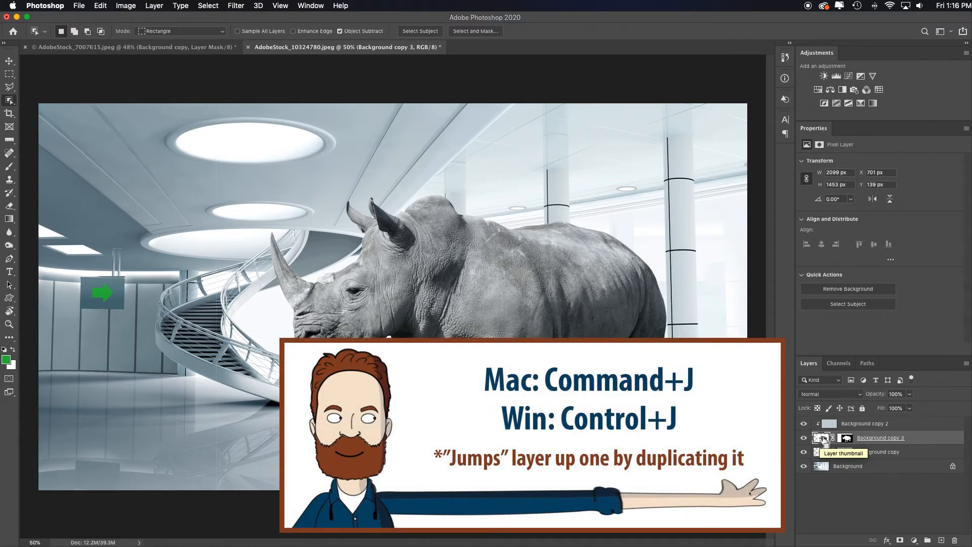
{"action": "key", "text": "cmd+t"}
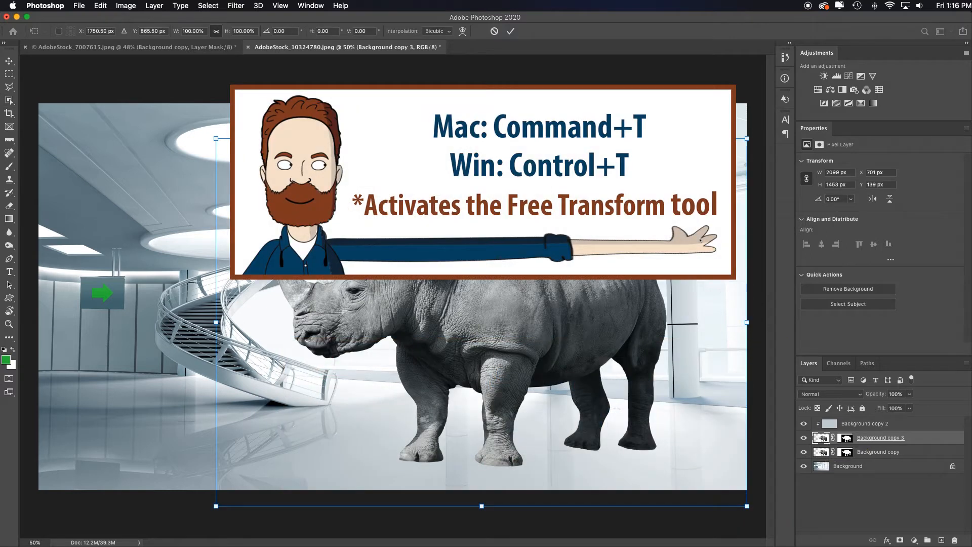
{"action": "right_click", "coordinate": [376, 288]}
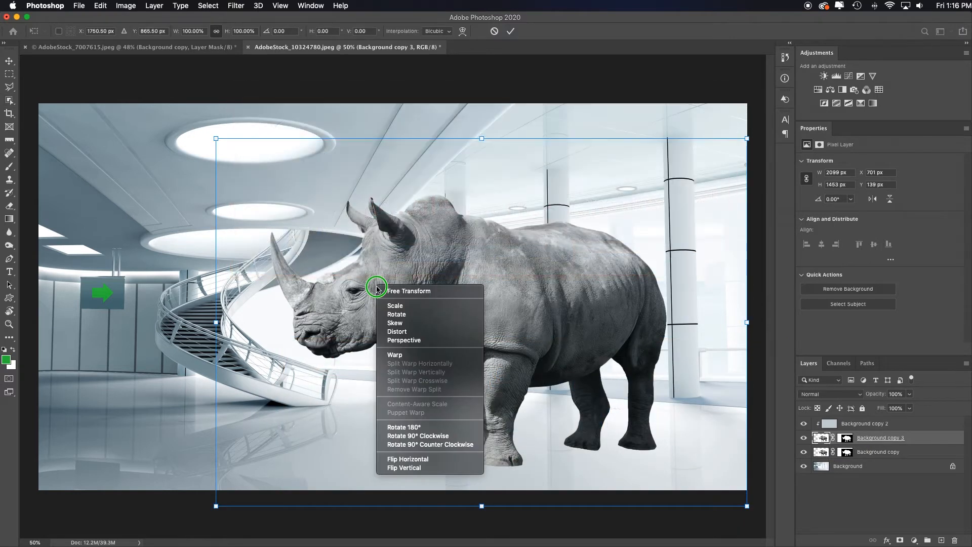
{"action": "mouse_move", "coordinate": [429, 468]}
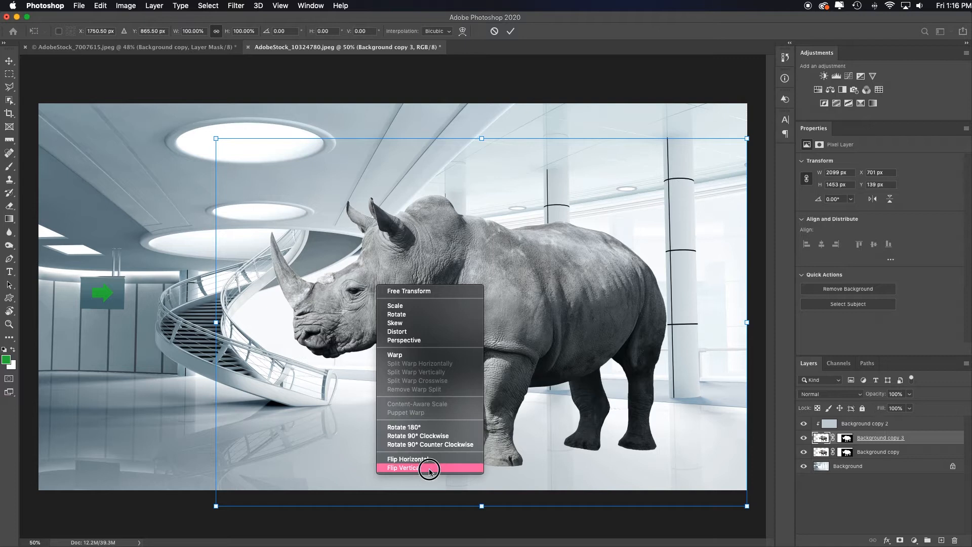
{"action": "left_click", "coordinate": [403, 467]}
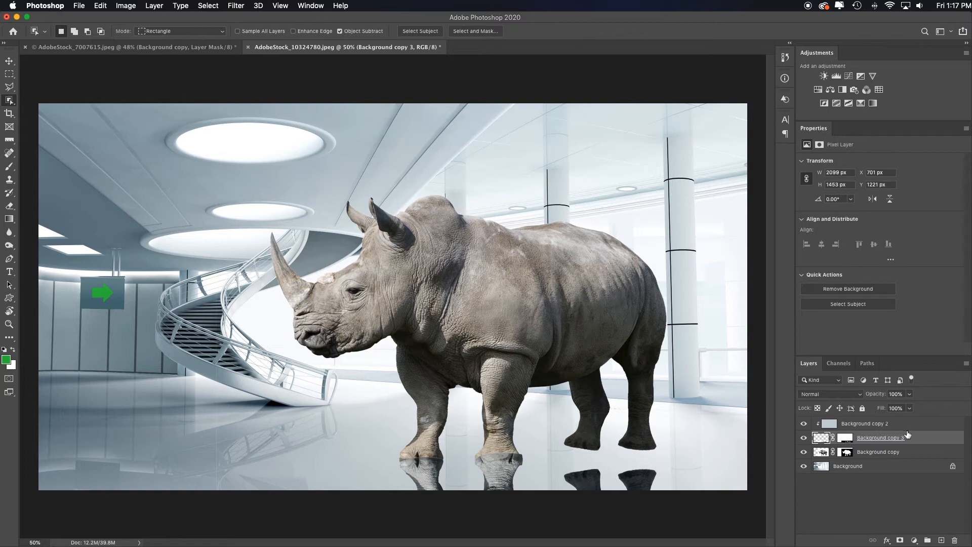
Group the rhino and reflection layers, name the group Rhino, and expand it.
{"action": "left_click", "coordinate": [863, 423]}
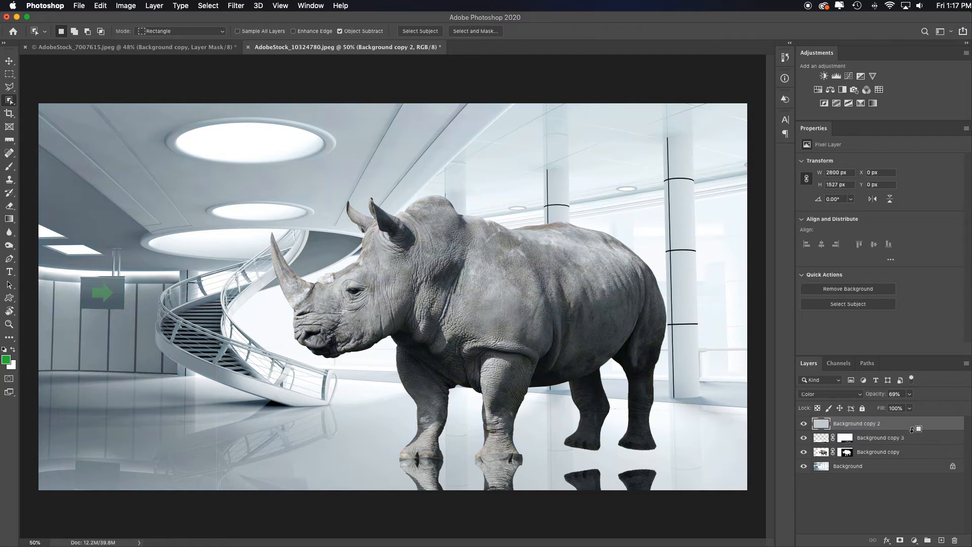
{"action": "left_click", "coordinate": [876, 451]}
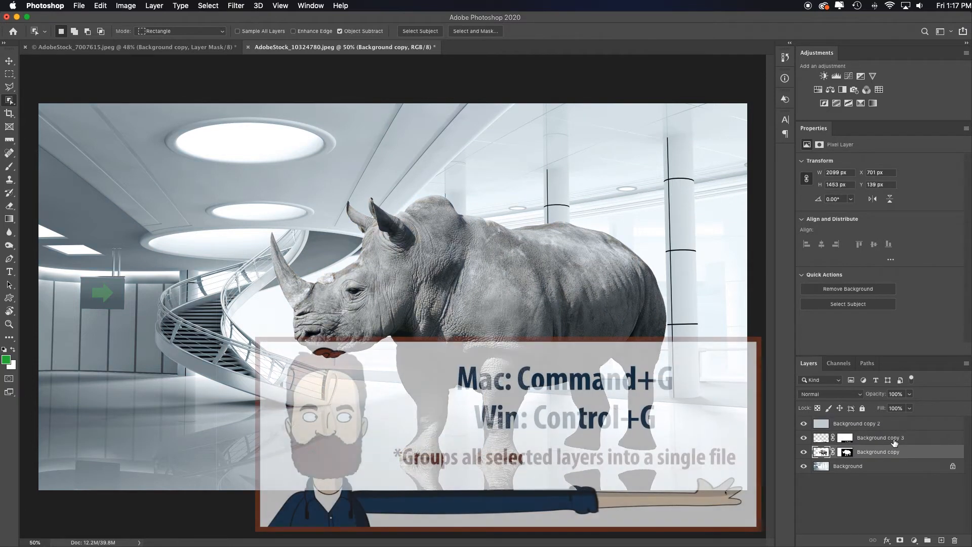
{"action": "key", "text": "cmd+g"}
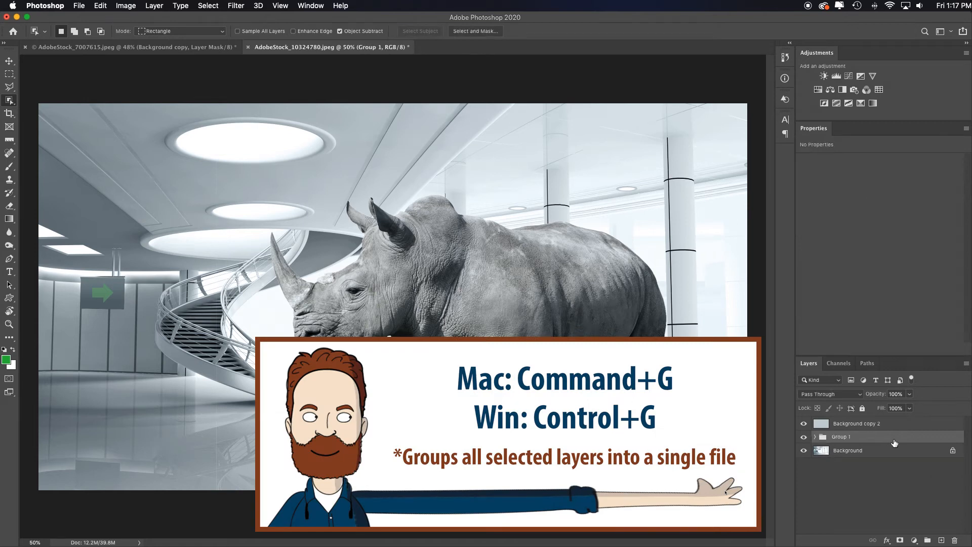
{"action": "double_click", "coordinate": [841, 436]}
{"action": "type", "text": "Rhino"}
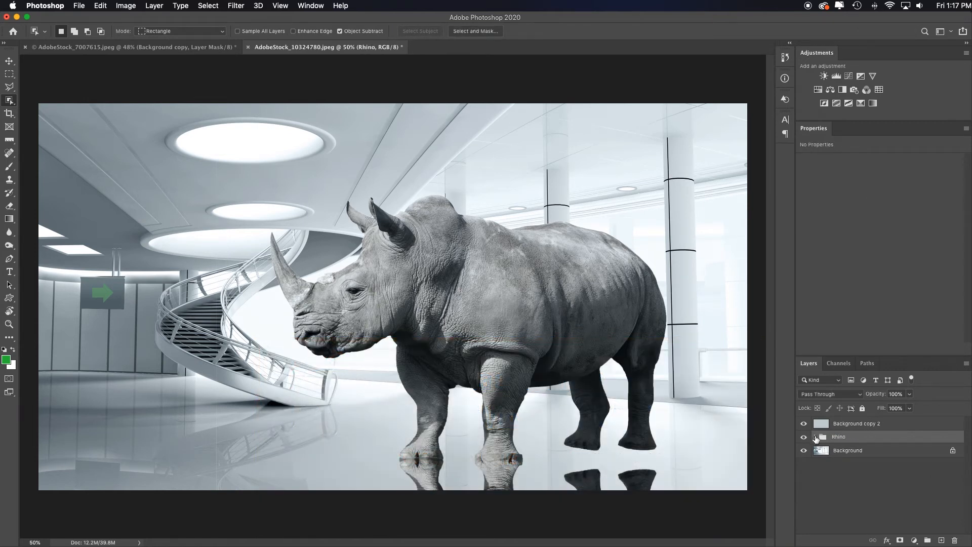
{"action": "left_click", "coordinate": [815, 436]}
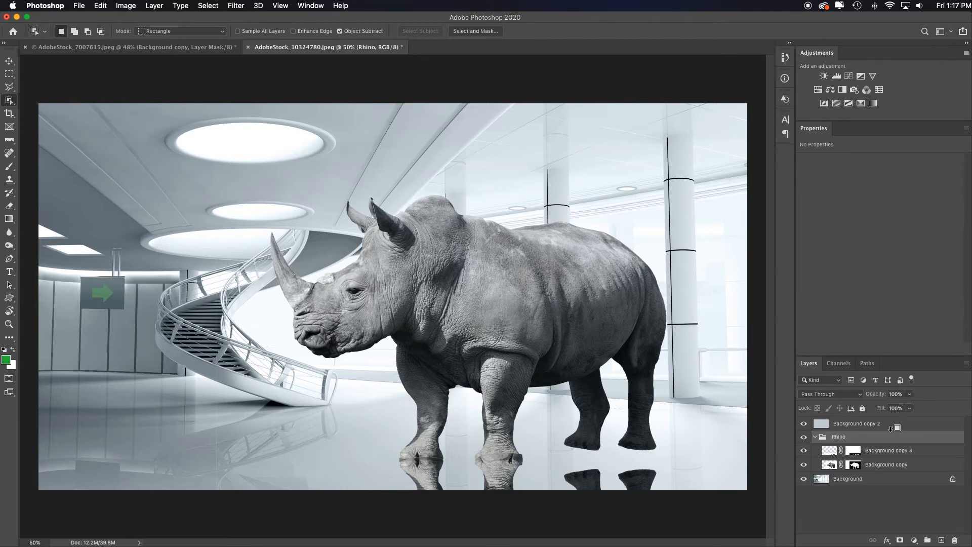
Drag the reflection layer below the rhino layer inside the Rhino group.
{"action": "left_click", "coordinate": [863, 423]}
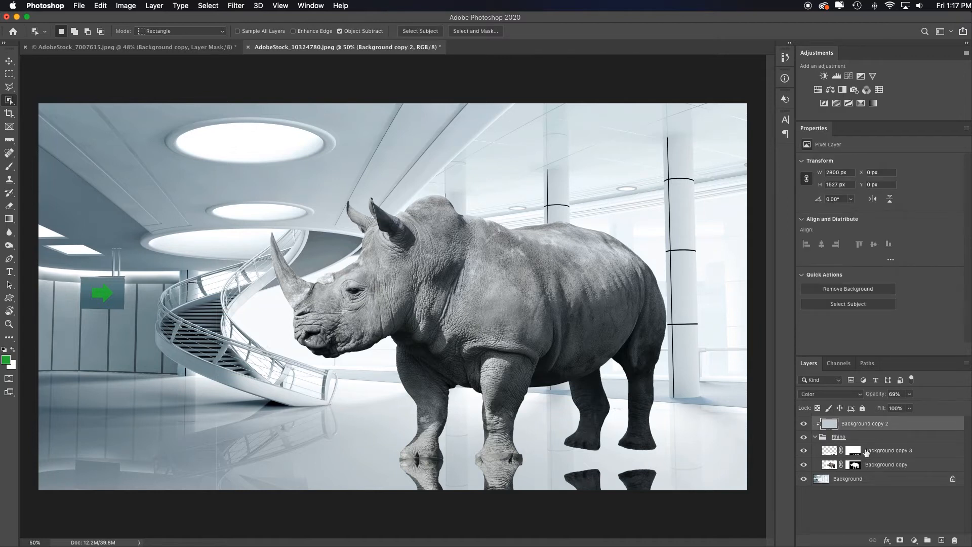
{"action": "left_click", "coordinate": [839, 436]}
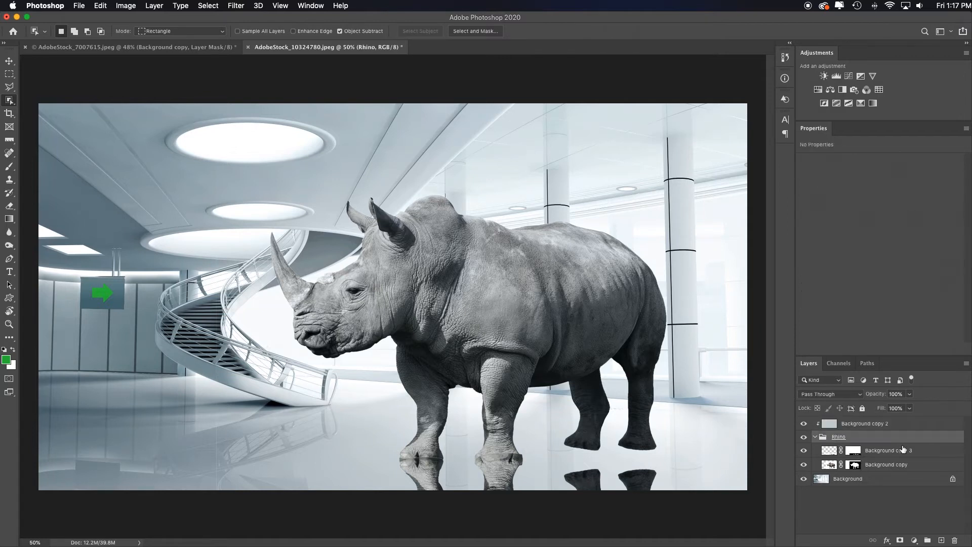
{"action": "left_click", "coordinate": [9, 61]}
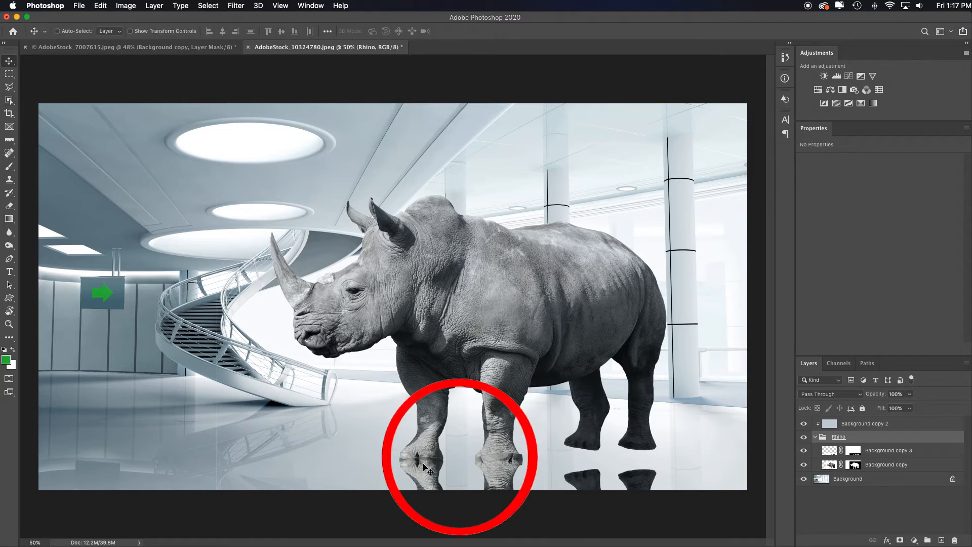
{"action": "mouse_move", "coordinate": [500, 427]}
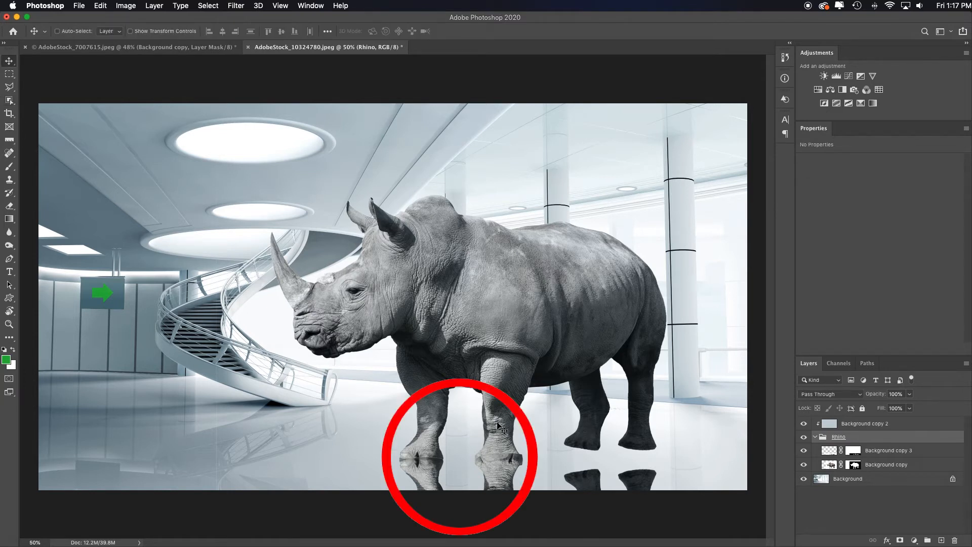
{"action": "left_click", "coordinate": [886, 450]}
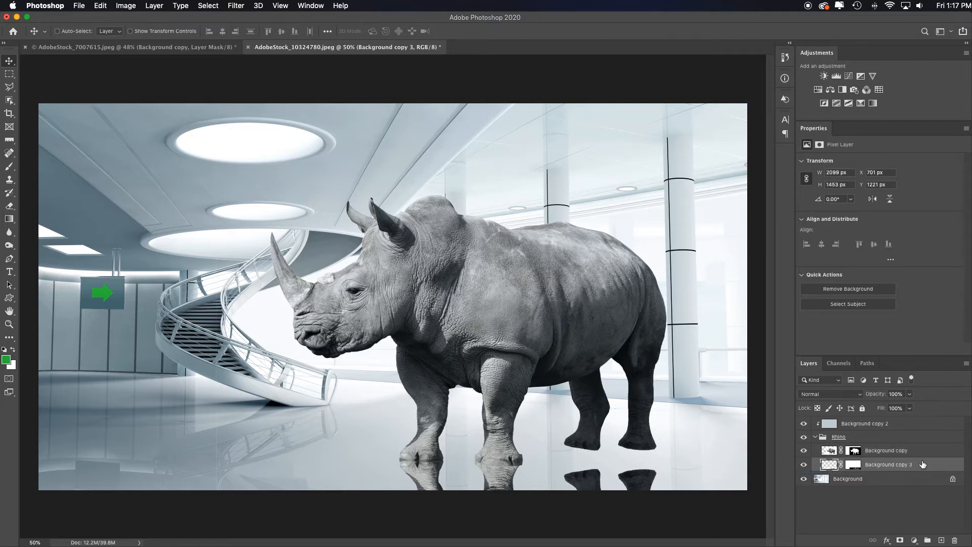
Warp the reflection to the floor, fade it through its mask, and set 26% opacity.
{"action": "left_click", "coordinate": [853, 465]}
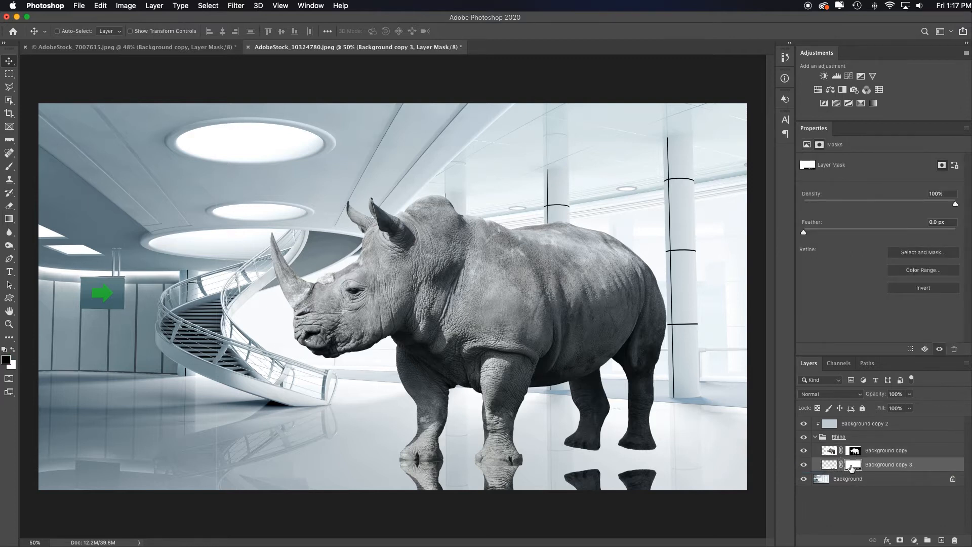
{"action": "key", "text": "b"}
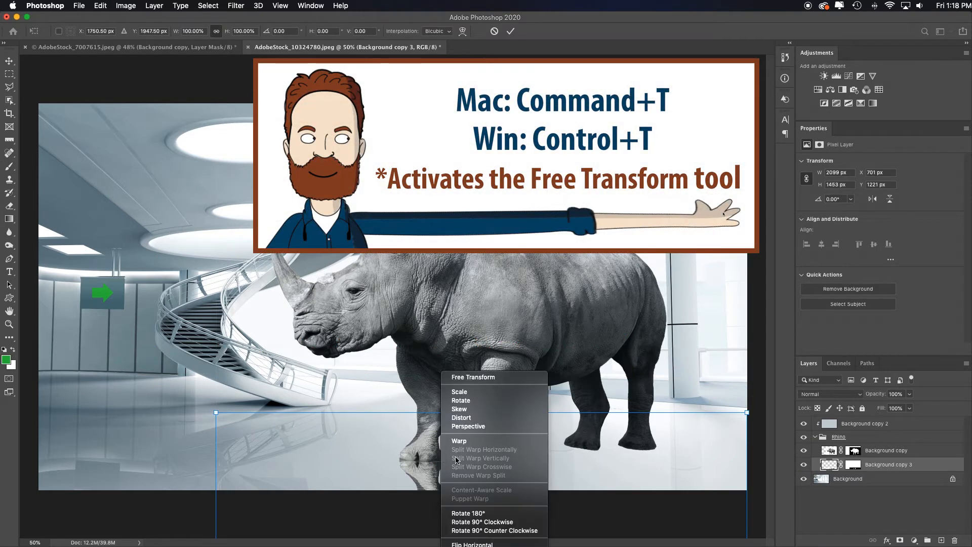
{"action": "left_click", "coordinate": [459, 439]}
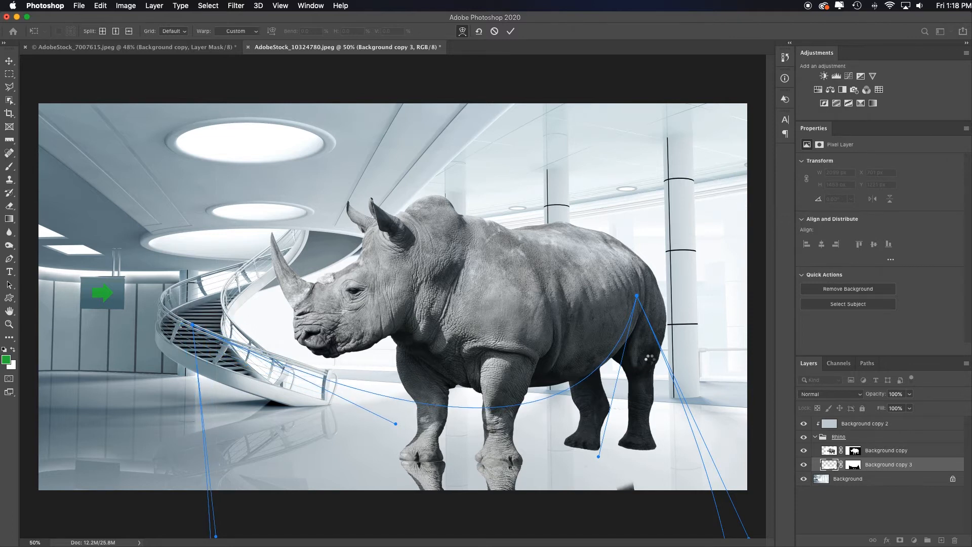
{"action": "left_click", "coordinate": [854, 464]}
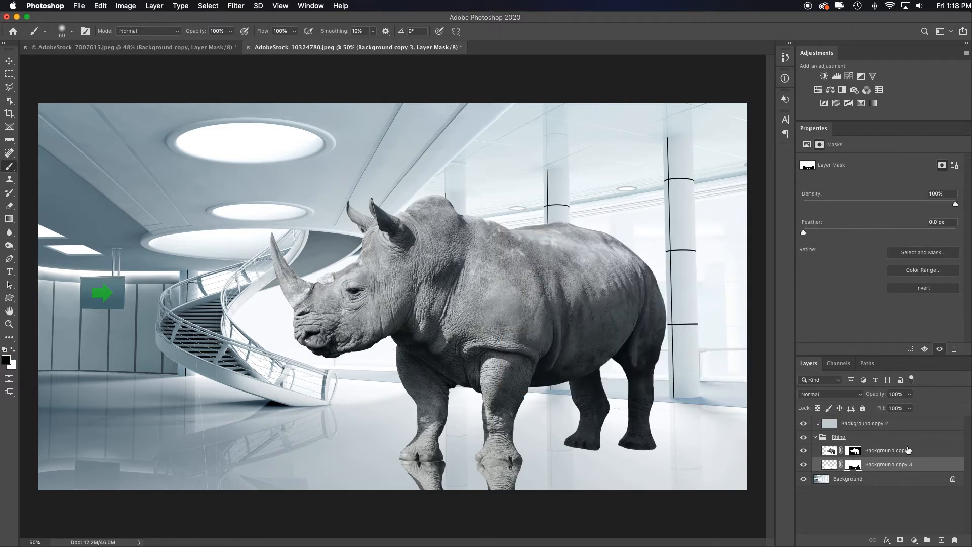
{"action": "left_click", "coordinate": [887, 394]}
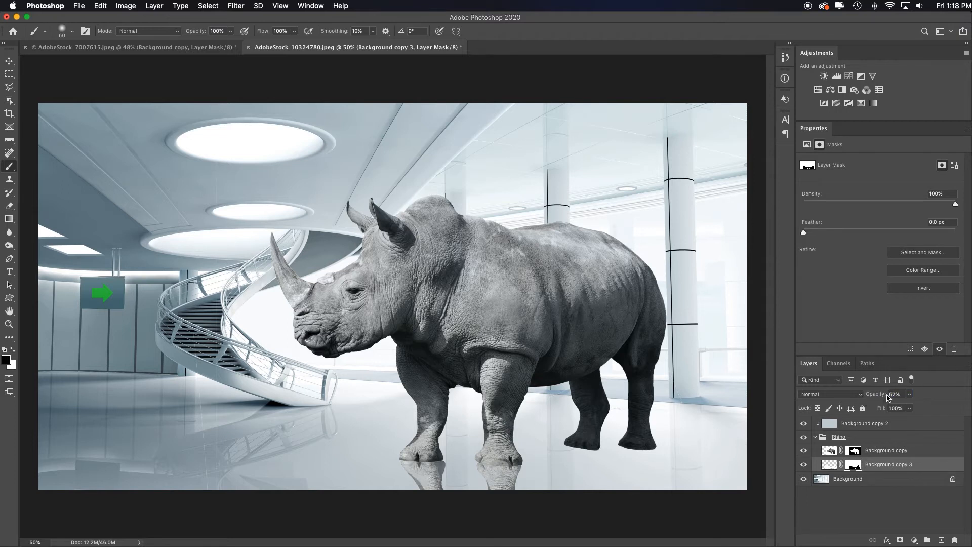
{"action": "left_click", "coordinate": [897, 394]}
{"action": "type", "text": "24"}
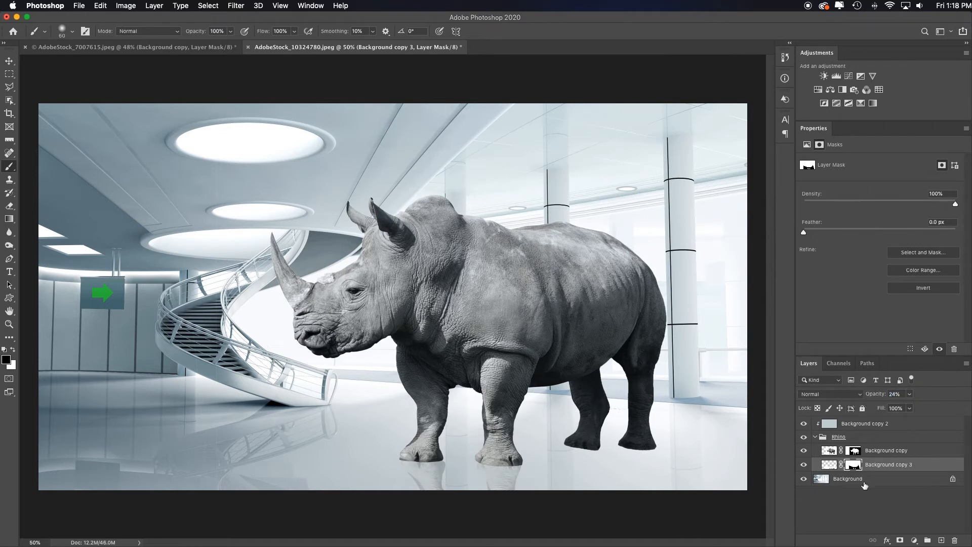
Duplicate the rhino, flip it vertically, and warp it beneath the feet as a second reflection.
{"action": "key", "text": "cmd+j"}
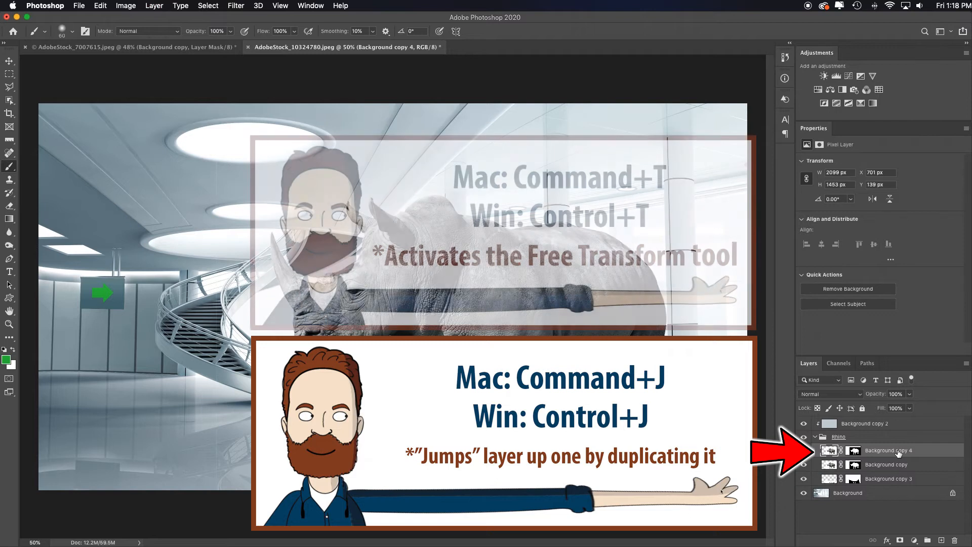
{"action": "key", "text": "cmd+t"}
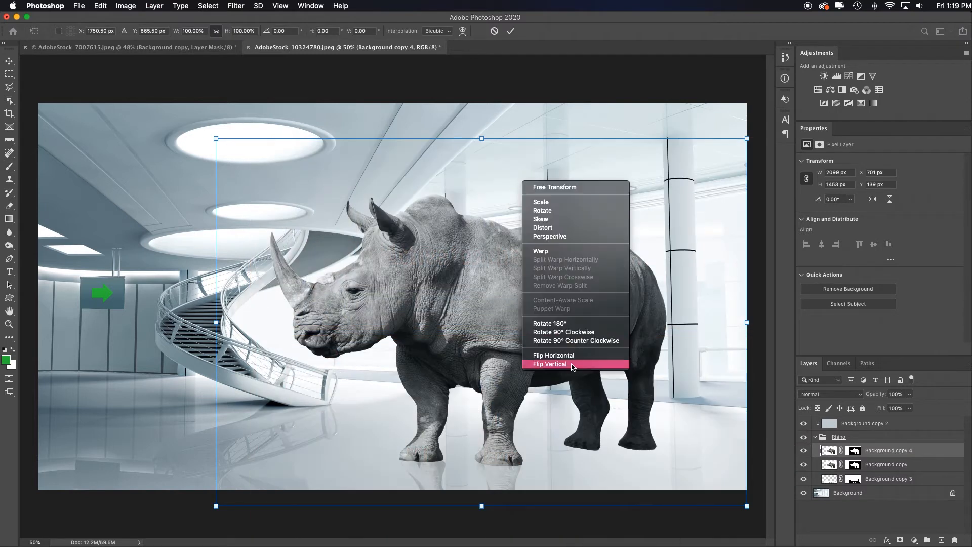
{"action": "left_click", "coordinate": [549, 364]}
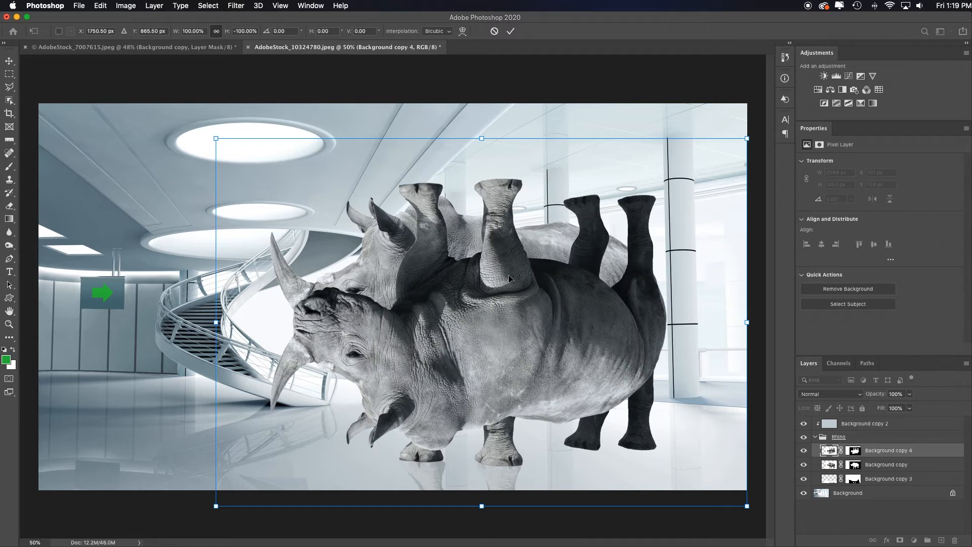
{"action": "mouse_move", "coordinate": [508, 276]}
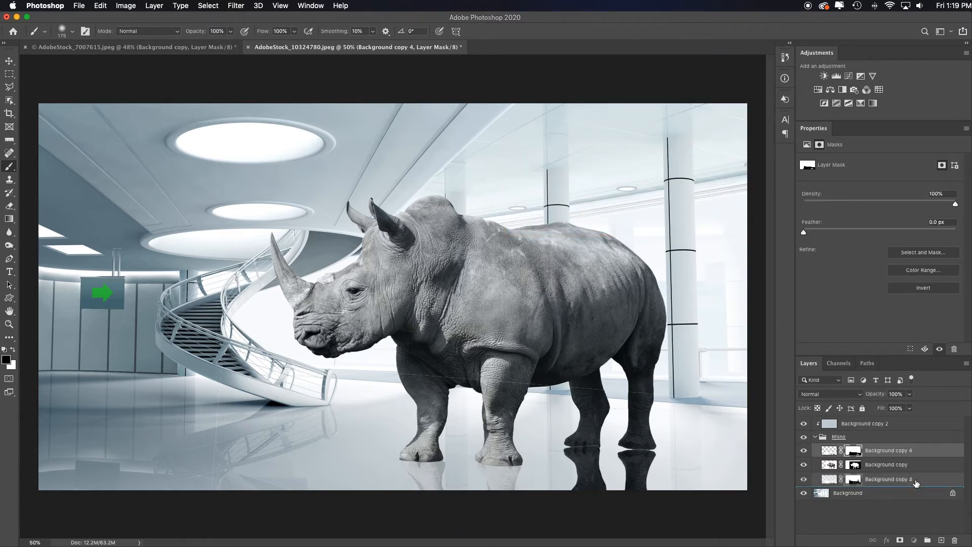
{"action": "key", "text": "cmd+t"}
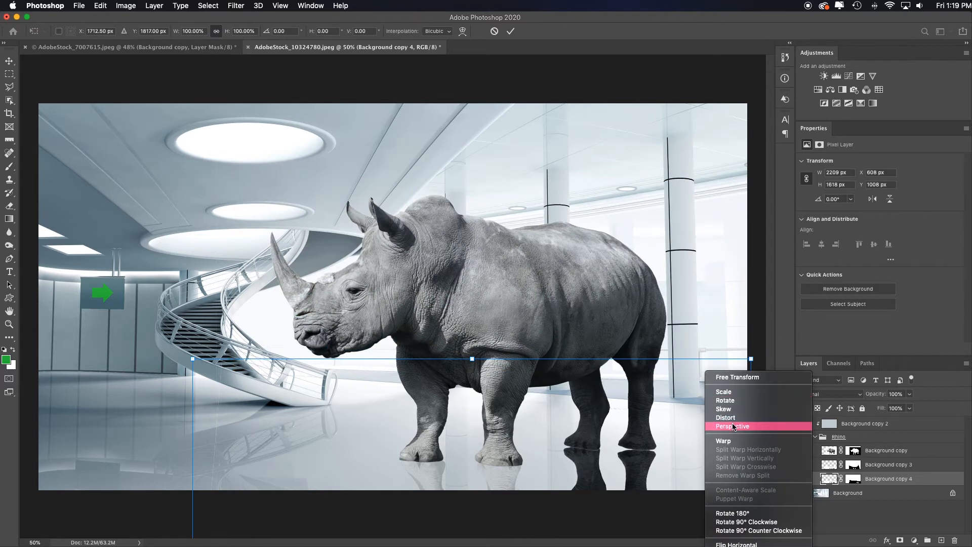
{"action": "left_click", "coordinate": [723, 441]}
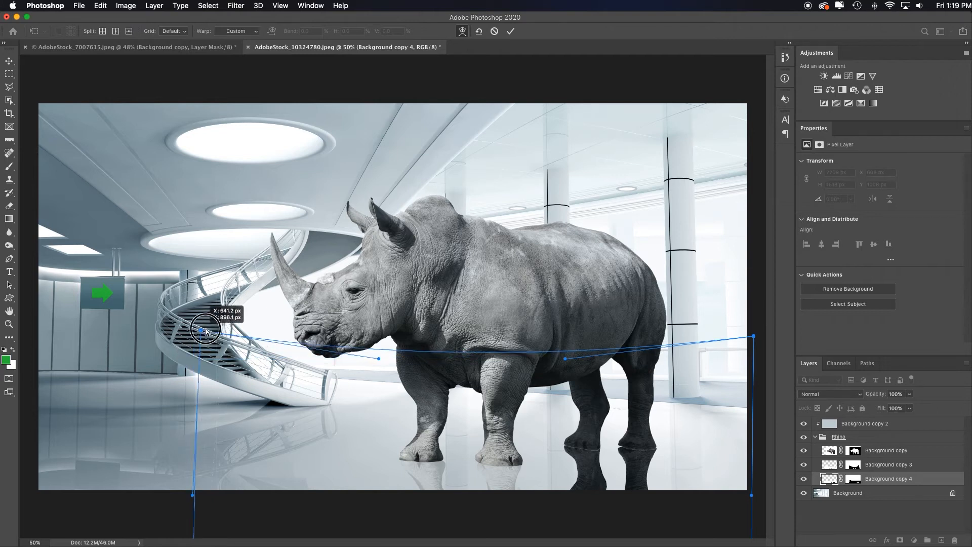
{"action": "left_click", "coordinate": [510, 30]}
{"action": "type", "text": "58"}
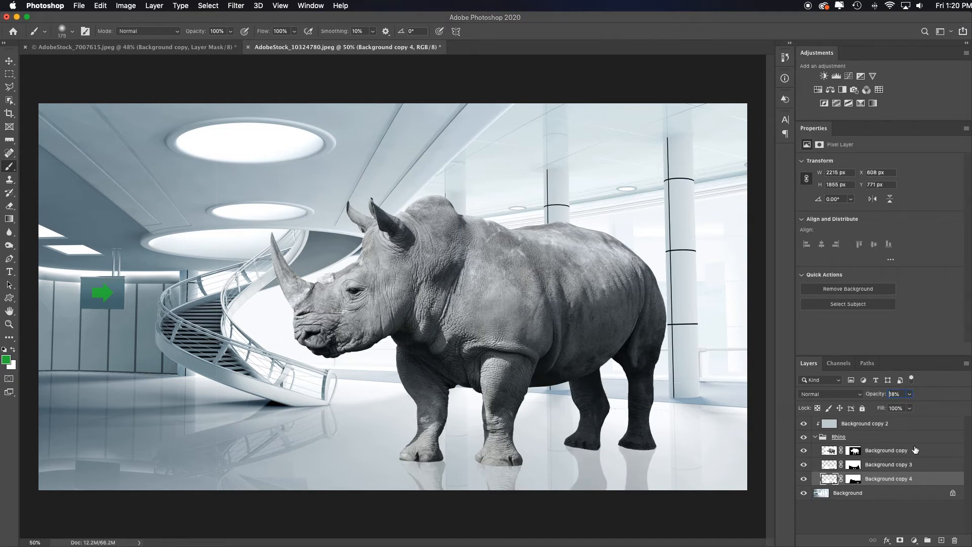
{"action": "mouse_move", "coordinate": [406, 447]}
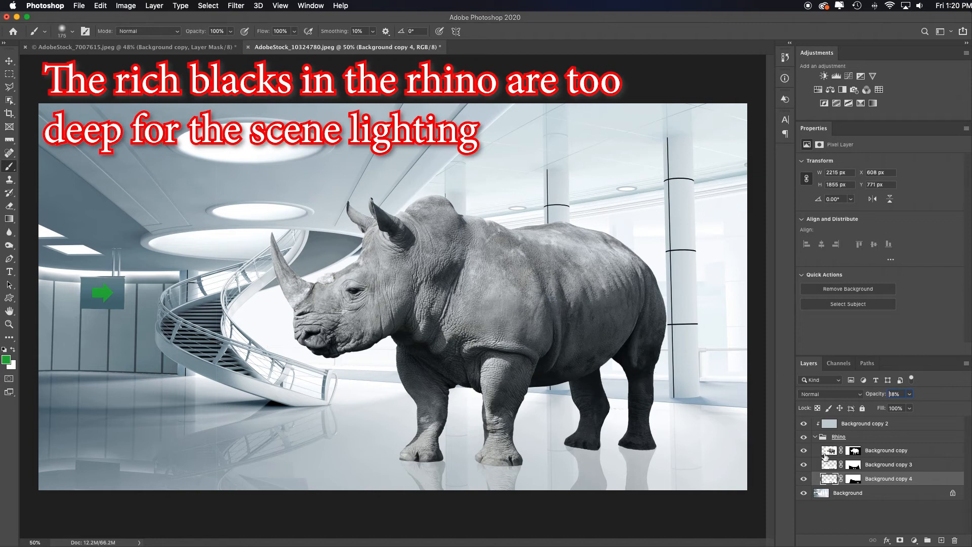
Add a Levels adjustment in the Rhino group with output black 22 and input white 237.
{"action": "left_click", "coordinate": [885, 450]}
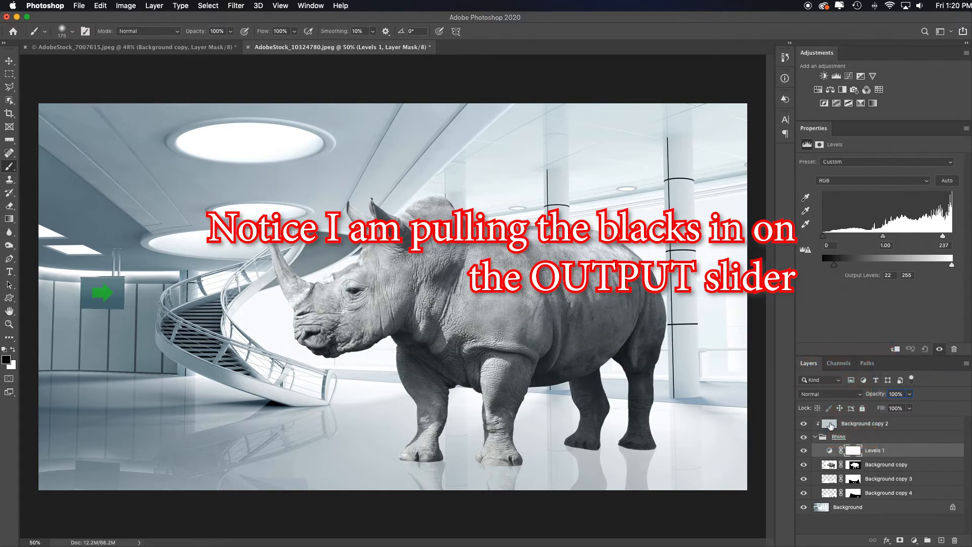
{"action": "left_click", "coordinate": [888, 492]}
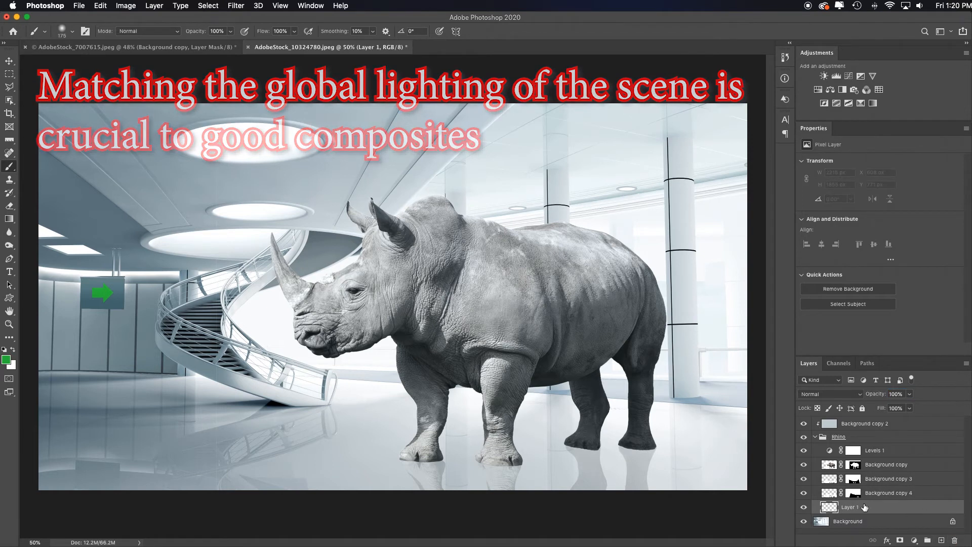
Paint a black shadow under the rhino on Layer 1, fade it to 28%, and motion-blur it.
{"action": "key", "text": "b"}
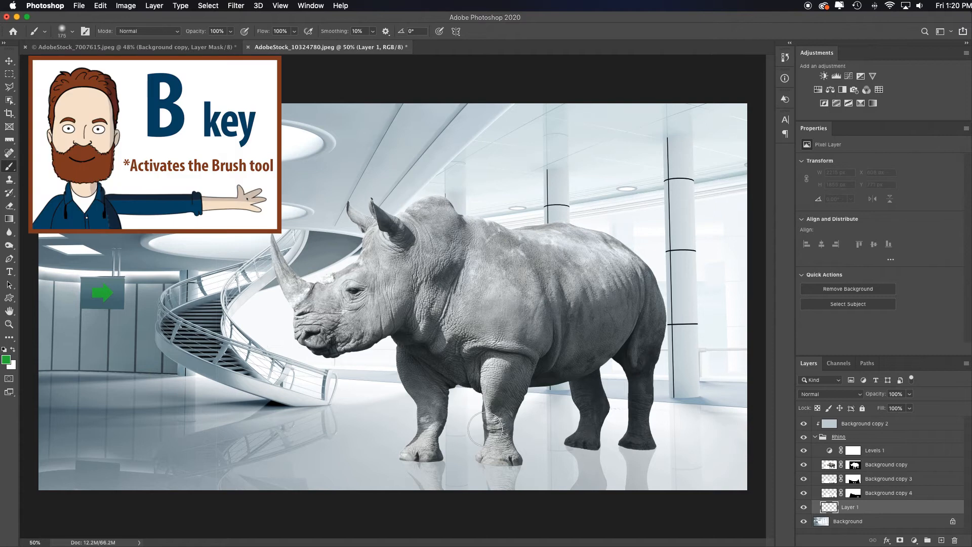
{"action": "key", "text": "d"}
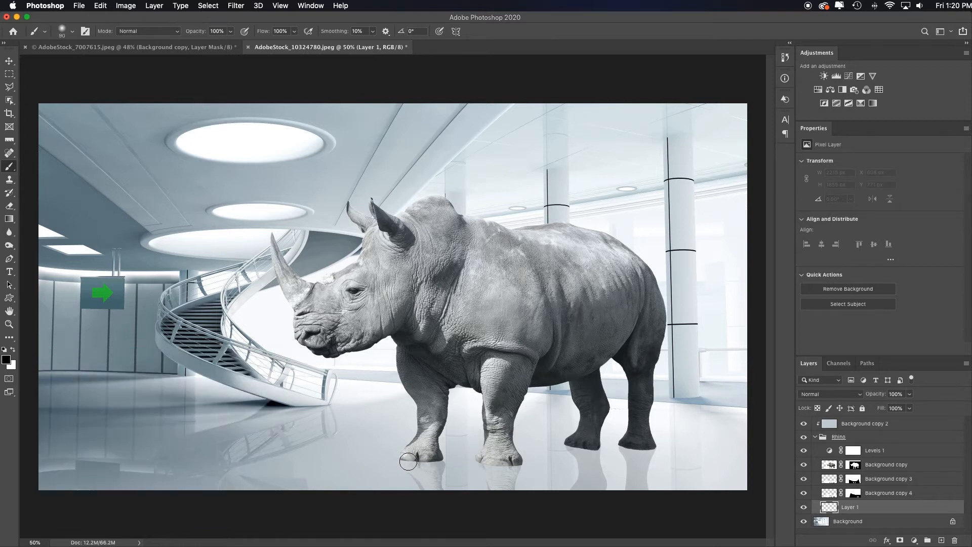
{"action": "mouse_move", "coordinate": [415, 97]}
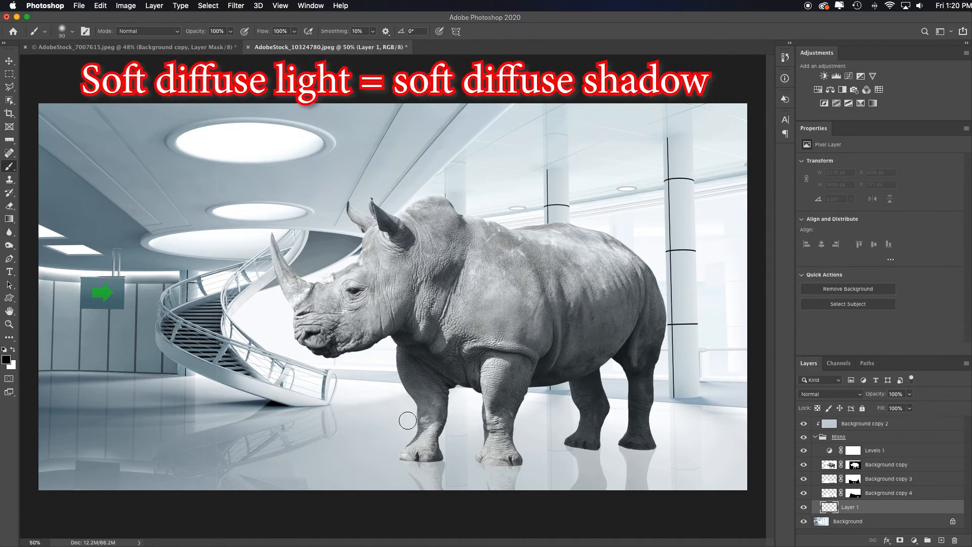
{"action": "mouse_move", "coordinate": [367, 449]}
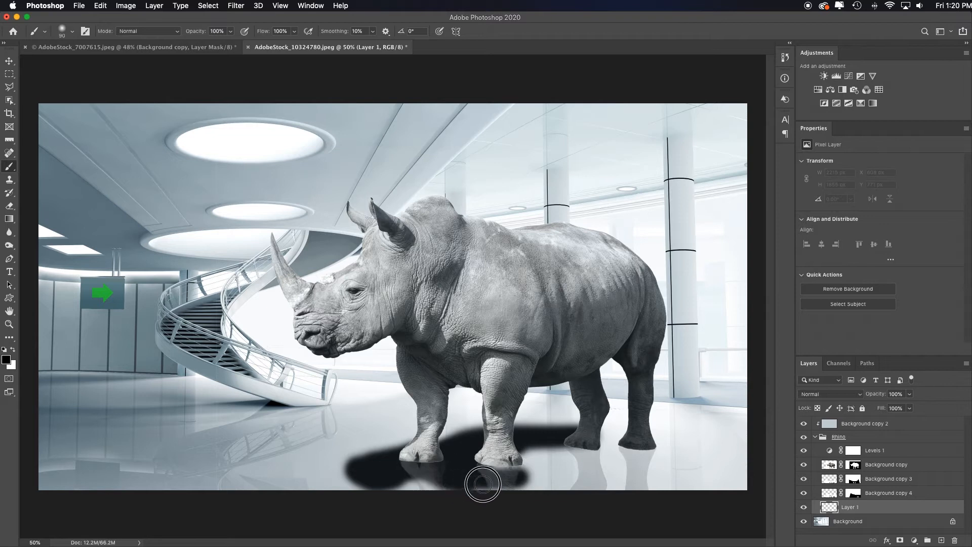
{"action": "mouse_move", "coordinate": [506, 473]}
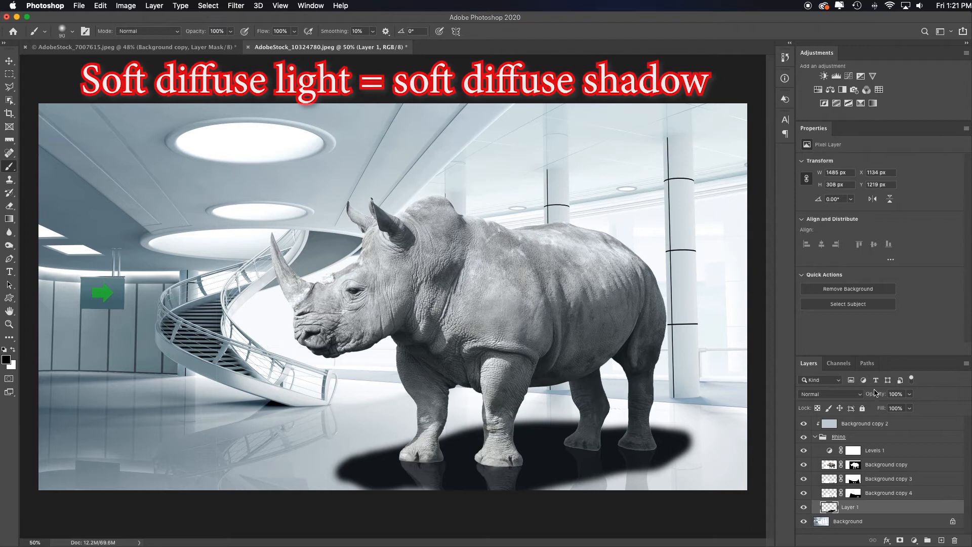
{"action": "left_click", "coordinate": [897, 394]}
{"action": "type", "text": "36"}
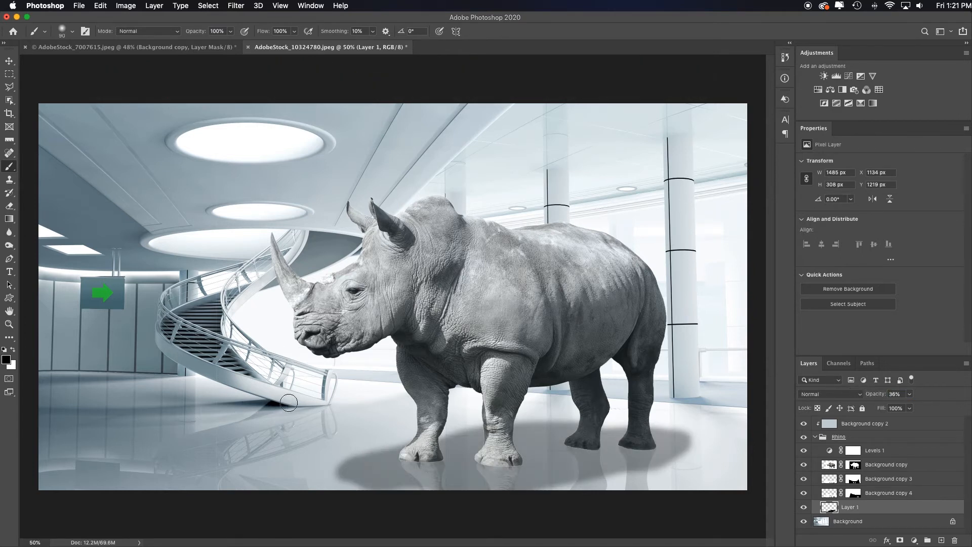
{"action": "mouse_move", "coordinate": [723, 439]}
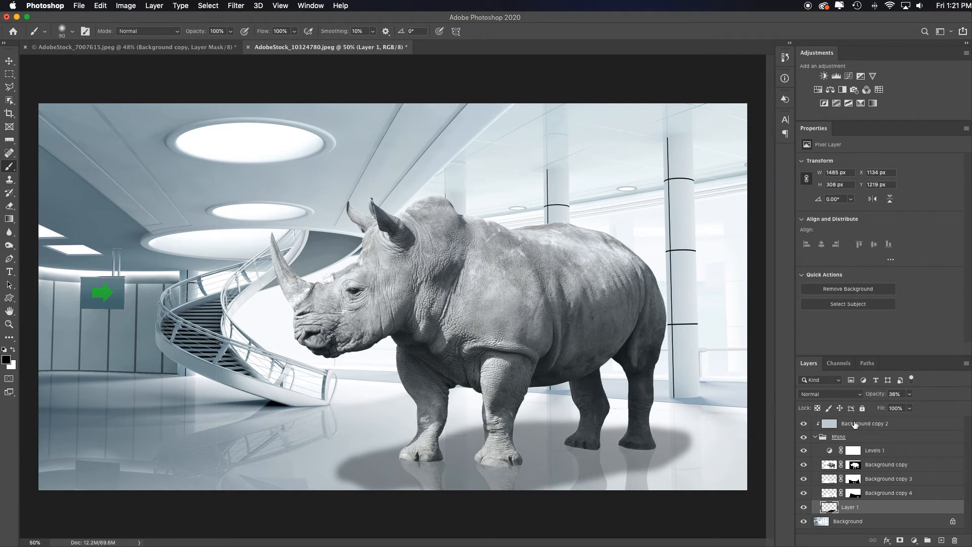
{"action": "left_click", "coordinate": [895, 393]}
{"action": "type", "text": "28"}
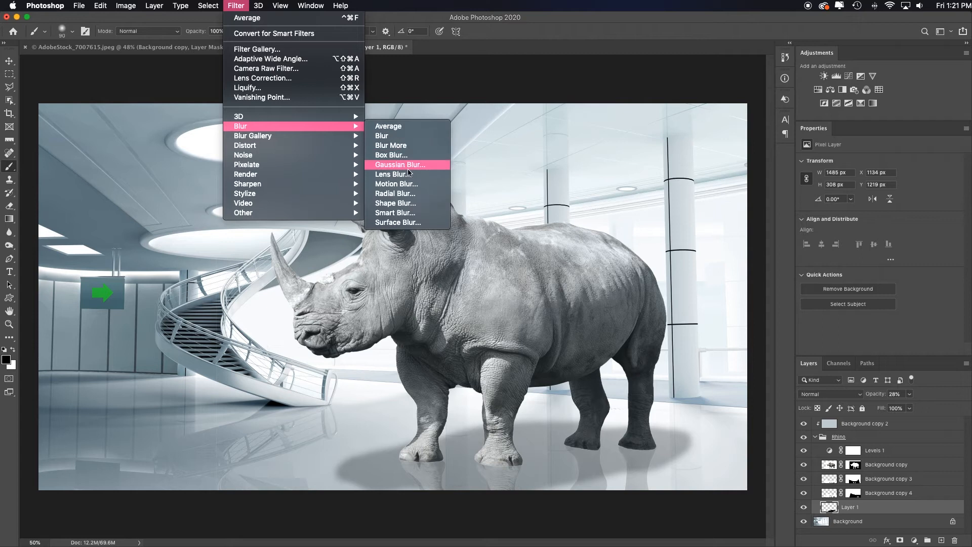
{"action": "left_click", "coordinate": [396, 183]}
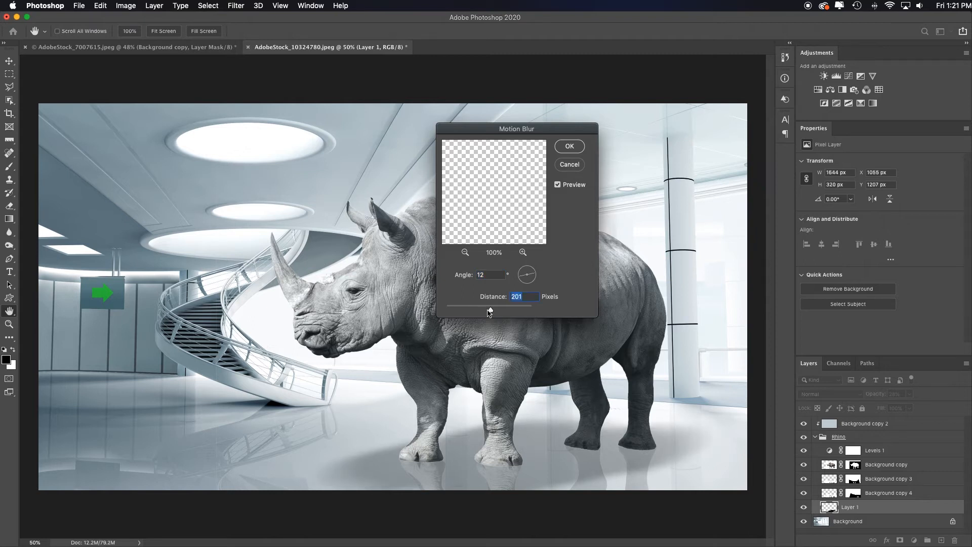
{"action": "left_click", "coordinate": [568, 146]}
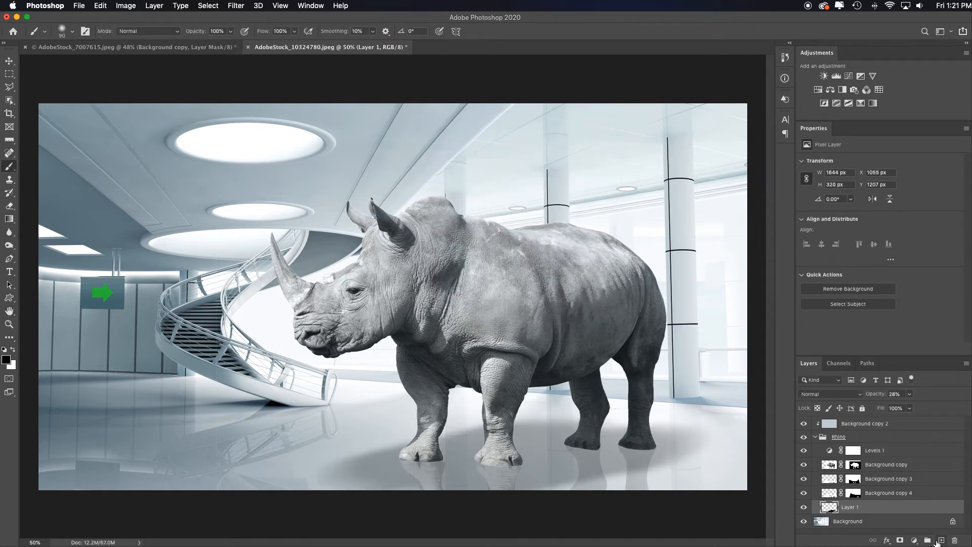
Brush black foot shadows on two new layers at reduced opacity (upper at 70%), then select Background copy 2.
{"action": "left_click", "coordinate": [927, 540]}
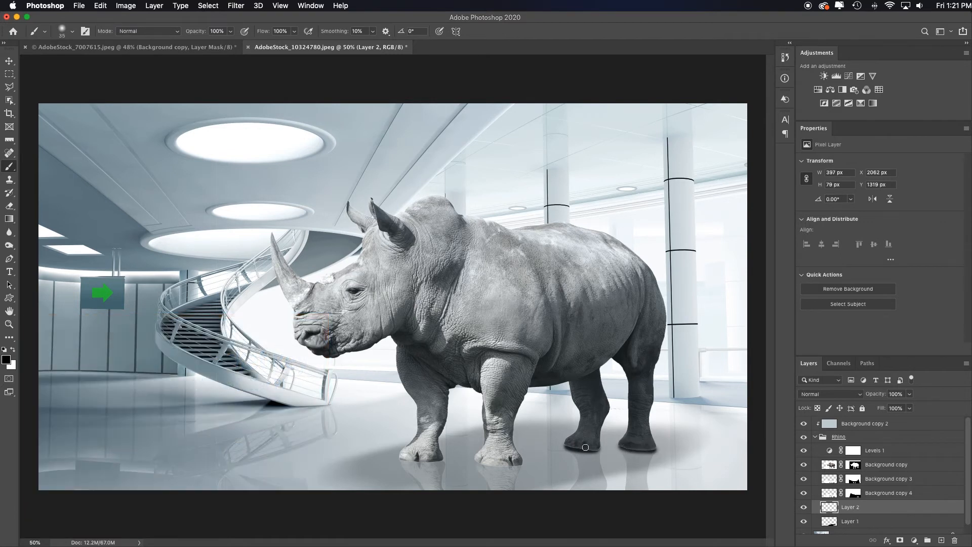
{"action": "left_click", "coordinate": [863, 423]}
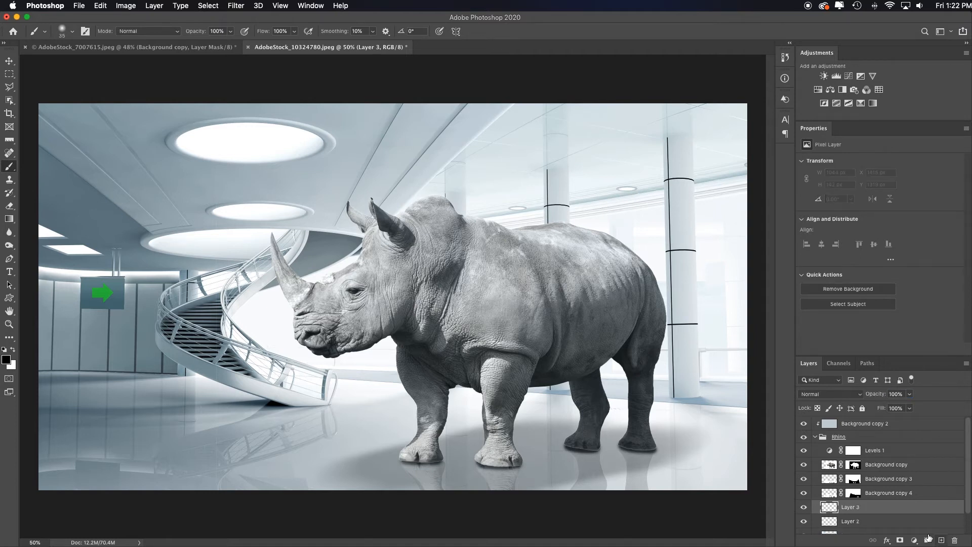
{"action": "key", "text": "]"}
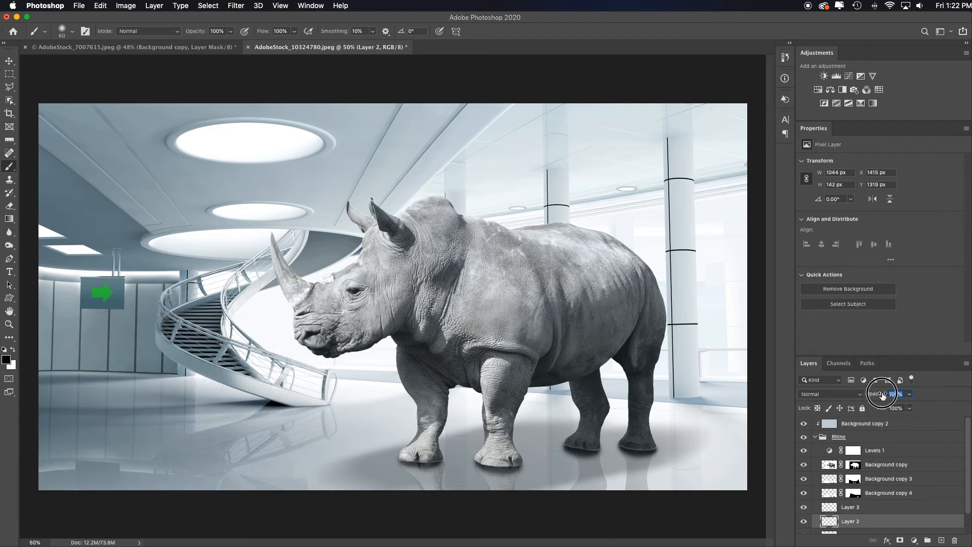
{"action": "left_click", "coordinate": [850, 506]}
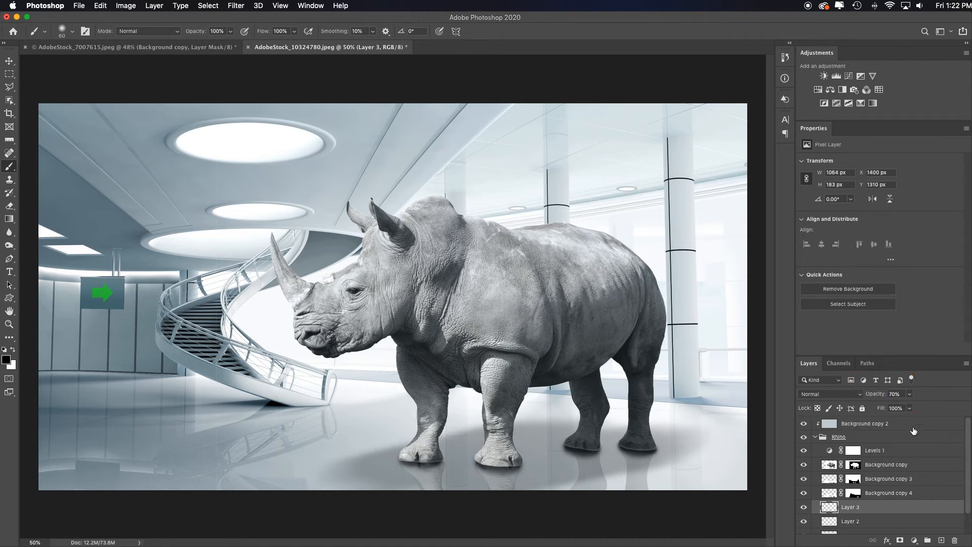
{"action": "left_click", "coordinate": [863, 423]}
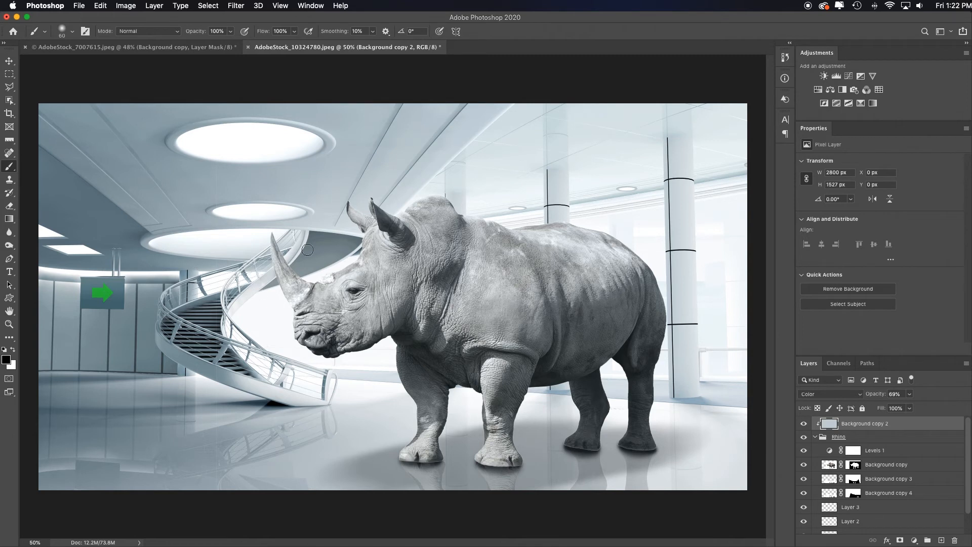
Select the sign's green arrow from the Background layer using Color Range.
{"action": "left_click", "coordinate": [207, 6]}
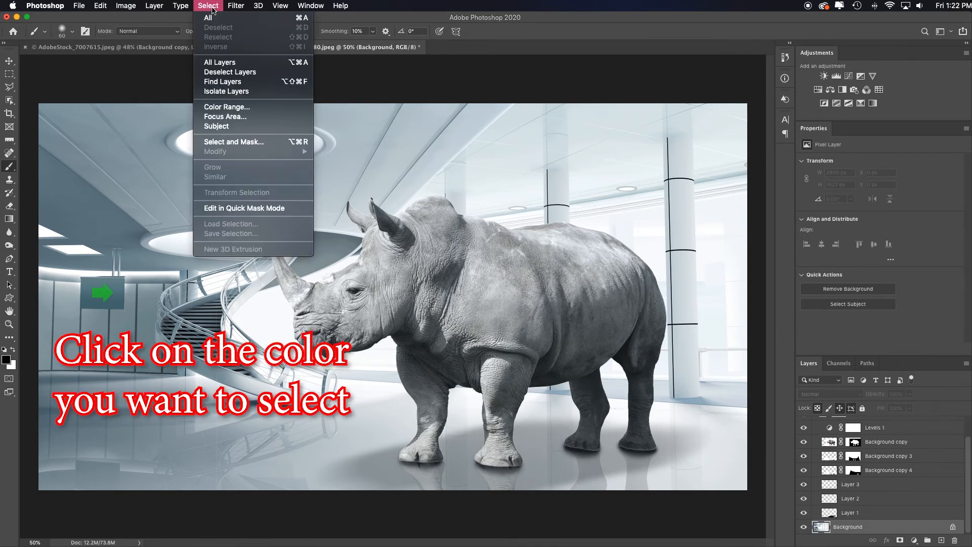
{"action": "left_click", "coordinate": [227, 106]}
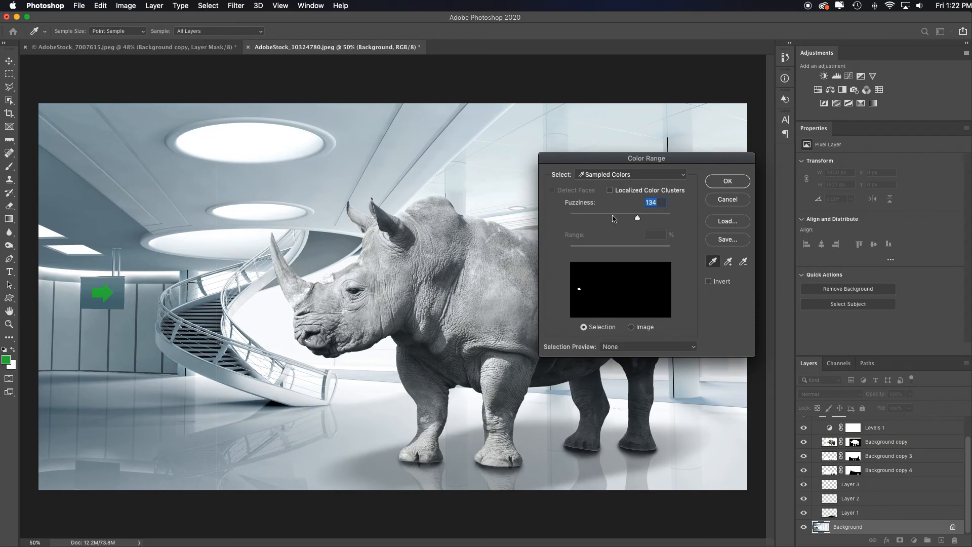
{"action": "left_click", "coordinate": [726, 181]}
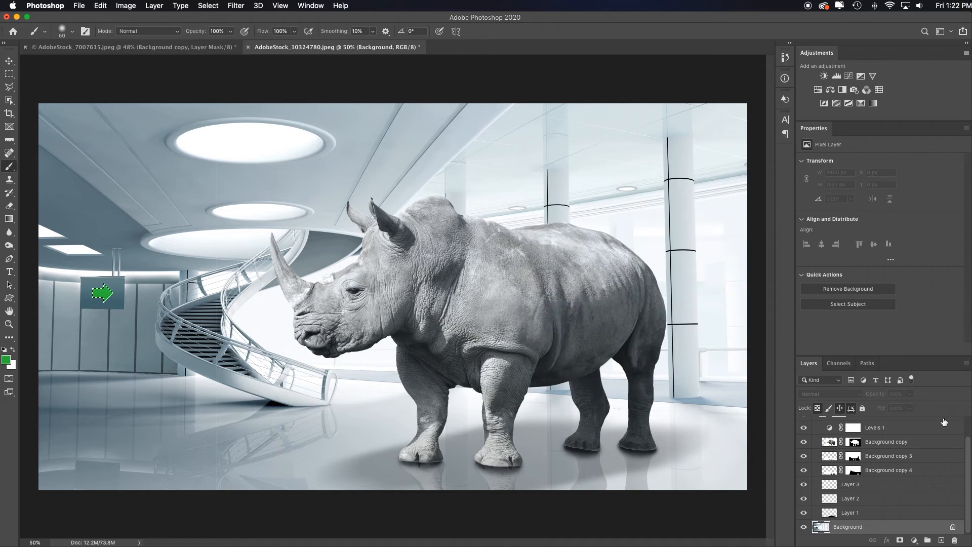
Fill the arrow selection with pure red (RGB 255,0,0) on a new layer.
{"action": "left_click", "coordinate": [927, 540]}
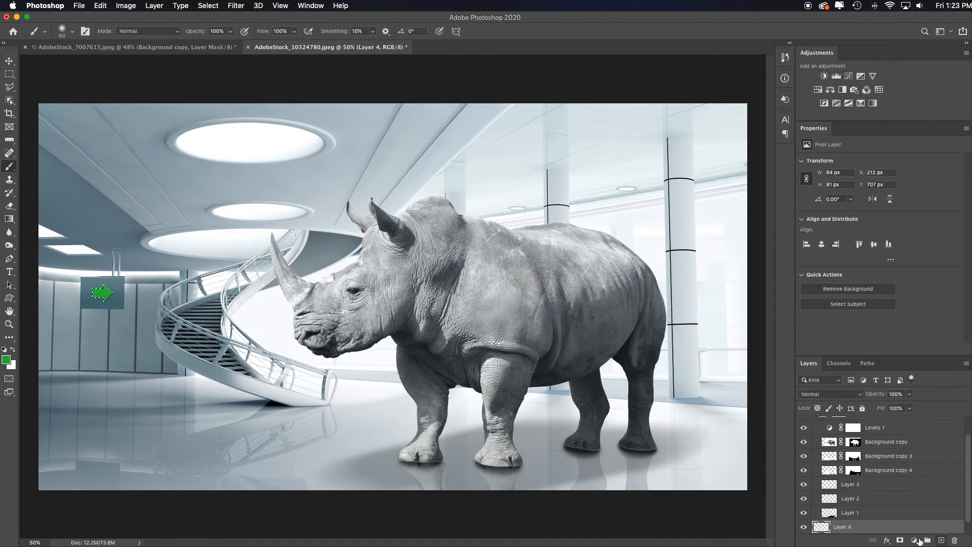
{"action": "left_click", "coordinate": [6, 359]}
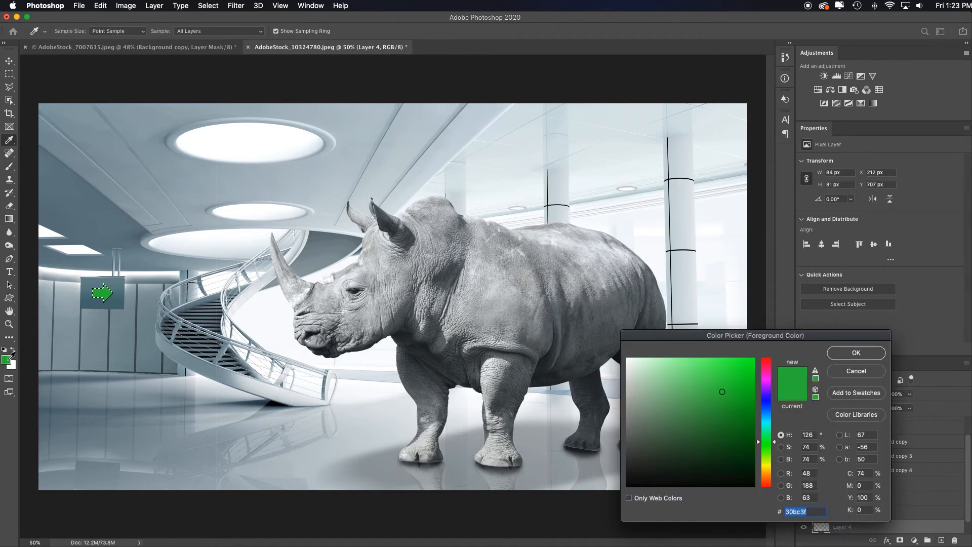
{"action": "left_click", "coordinate": [748, 363]}
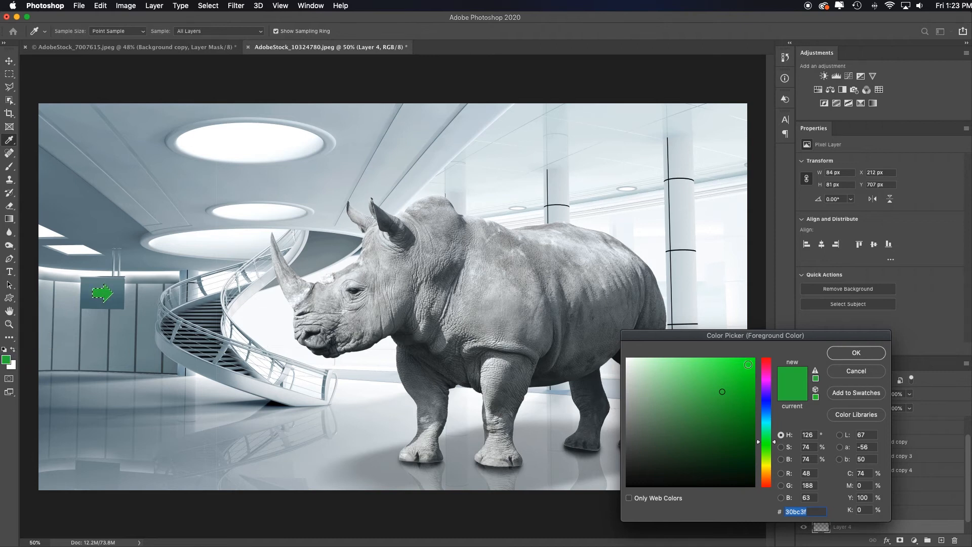
{"action": "left_click", "coordinate": [773, 359]}
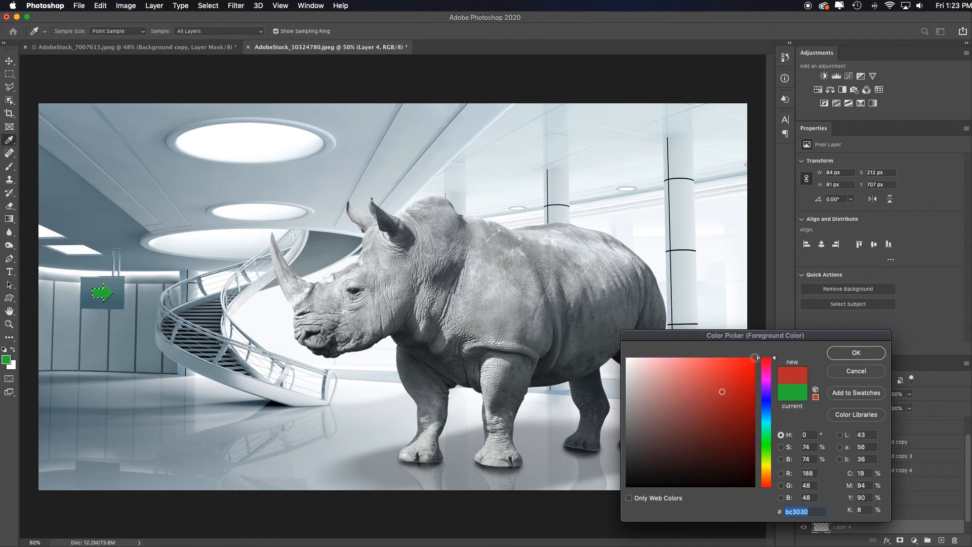
{"action": "left_click", "coordinate": [756, 358]}
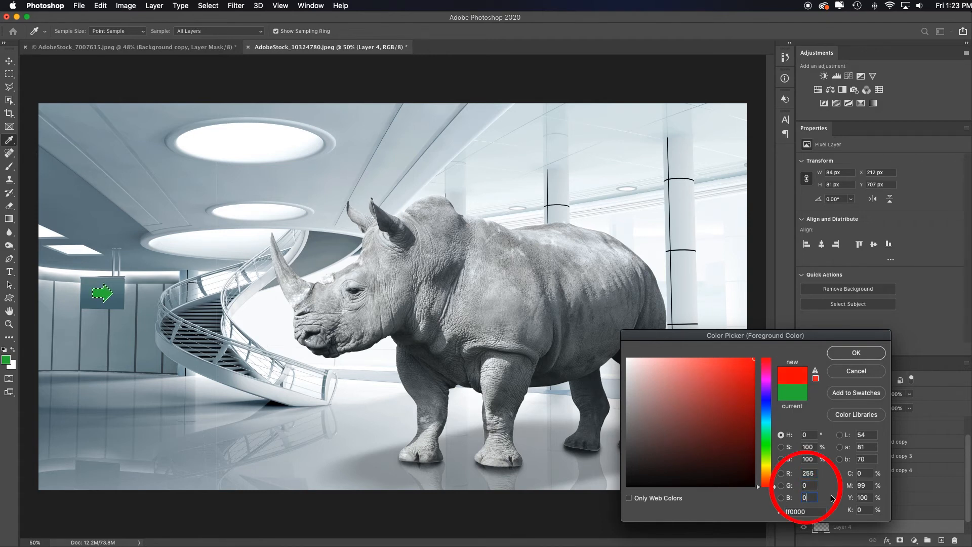
{"action": "left_click", "coordinate": [855, 353]}
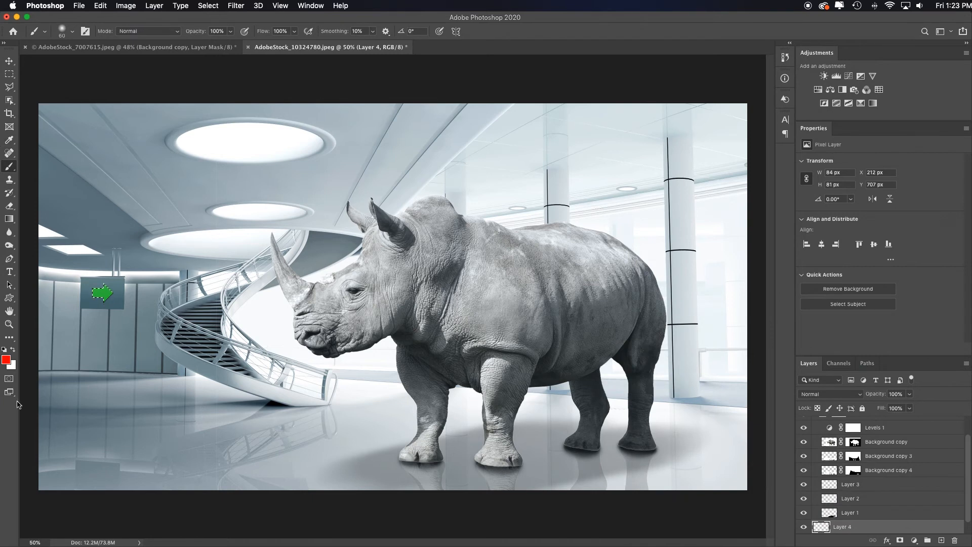
{"action": "left_click", "coordinate": [102, 292]}
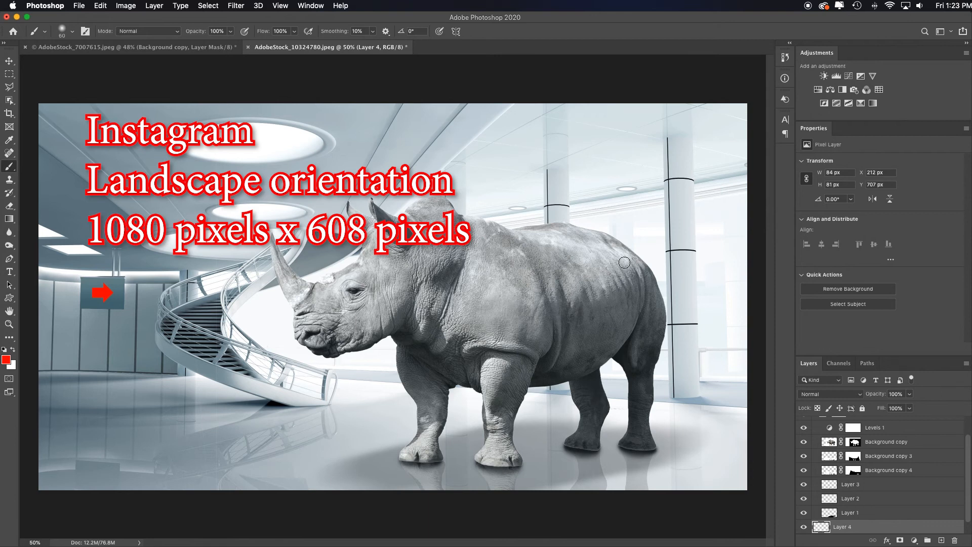
{"action": "mouse_move", "coordinate": [661, 298]}
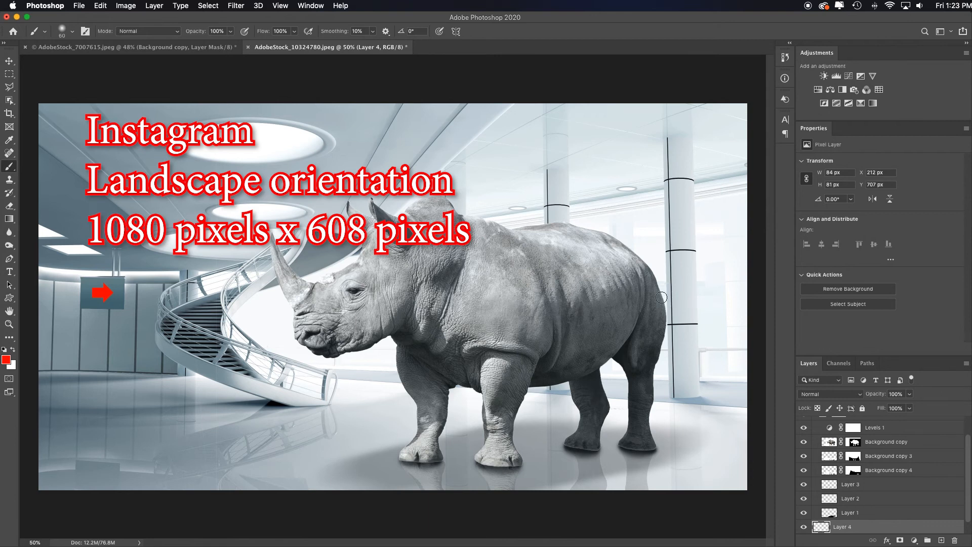
Check Image Size and crop the composite to a 1080:608 ratio, giving 2699 × 1519 px.
{"action": "key", "text": "c"}
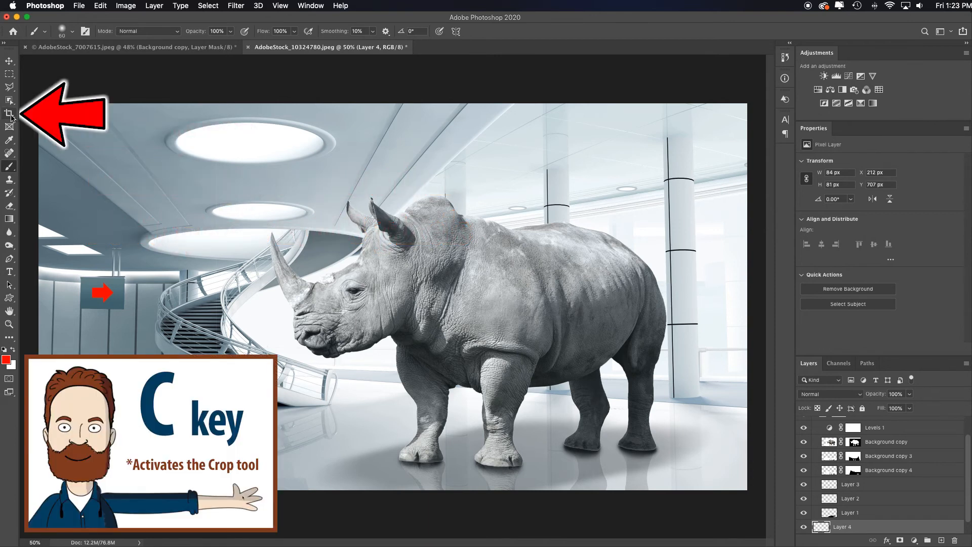
{"action": "key", "text": "c"}
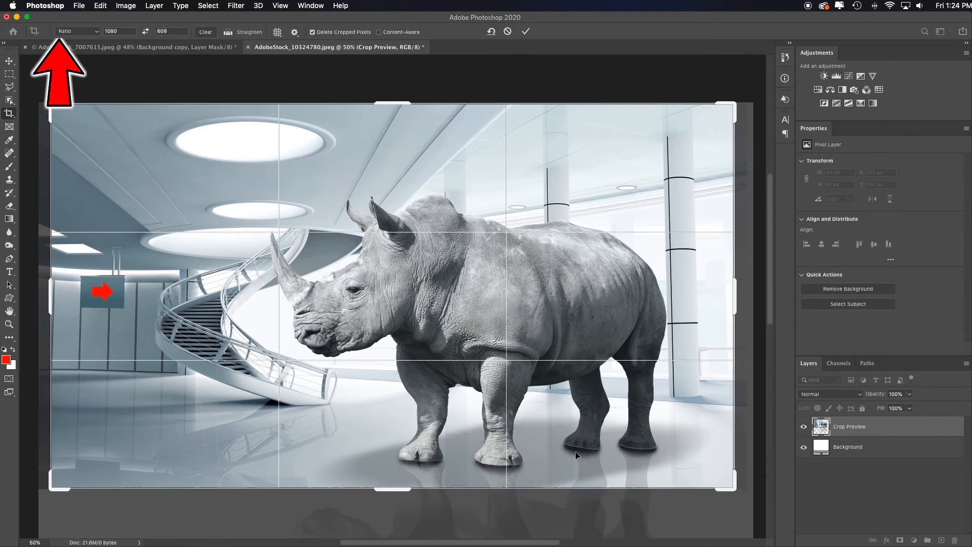
{"action": "left_click", "coordinate": [525, 31]}
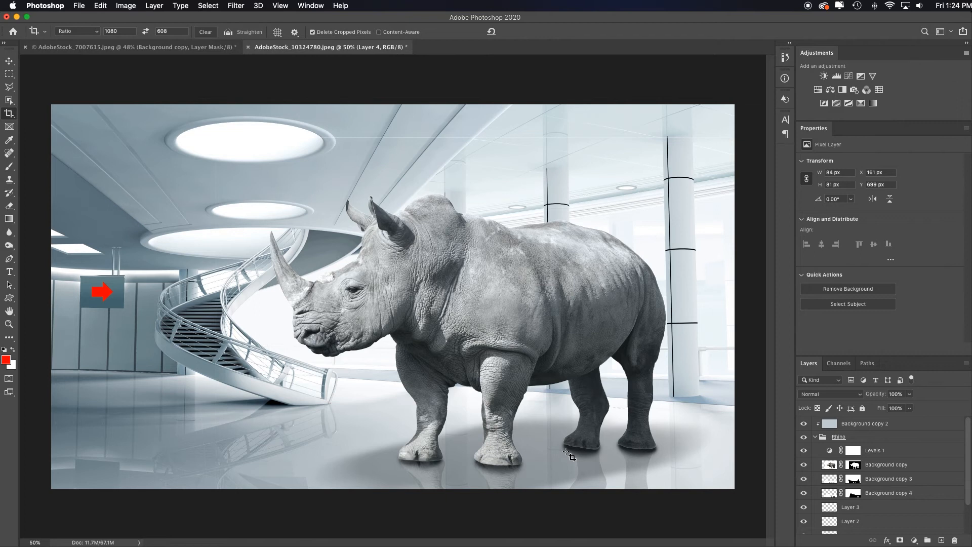
{"action": "mouse_move", "coordinate": [122, 6]}
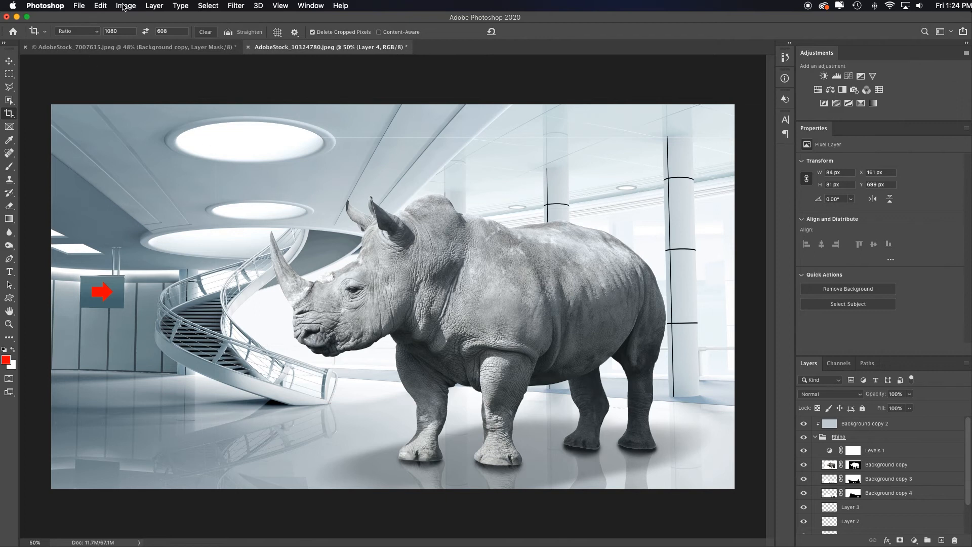
{"action": "left_click", "coordinate": [125, 5]}
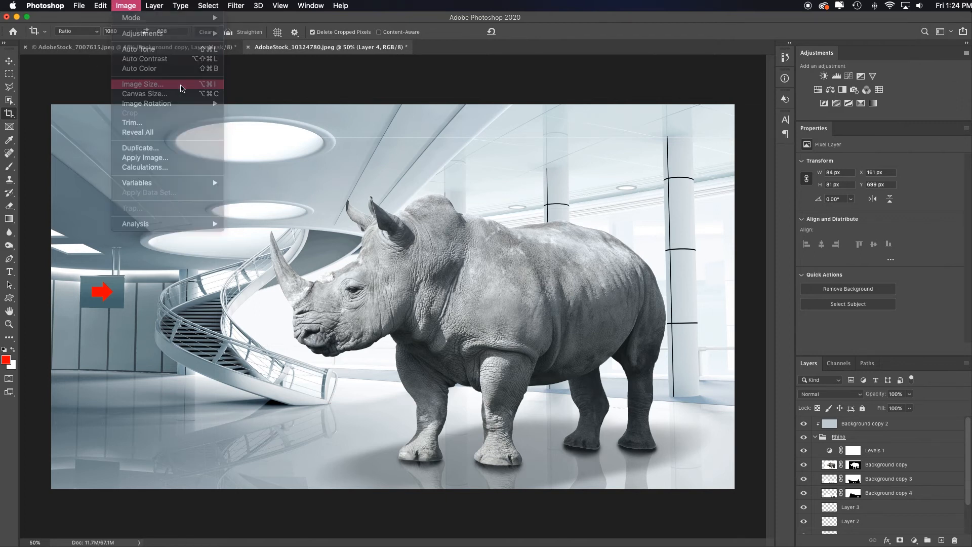
{"action": "left_click", "coordinate": [142, 84]}
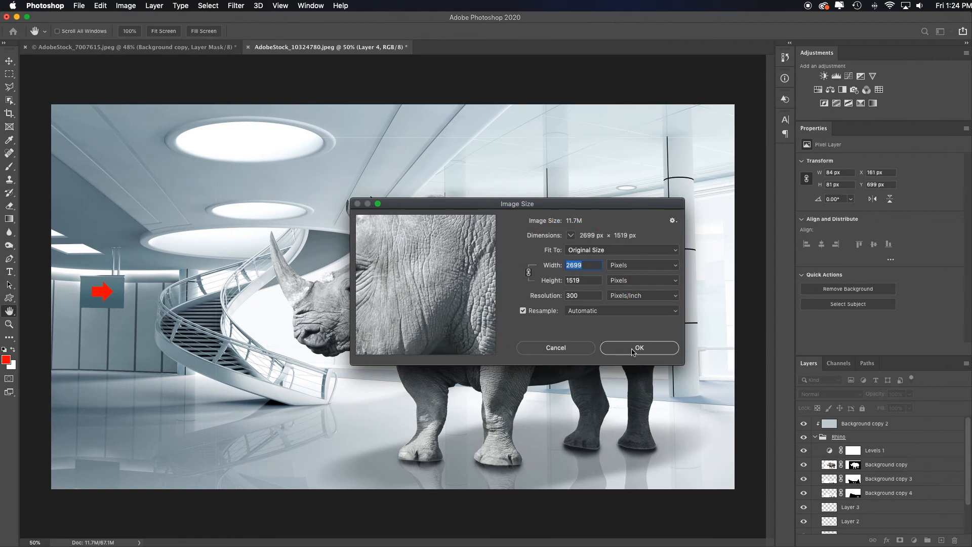
{"action": "left_click", "coordinate": [638, 347]}
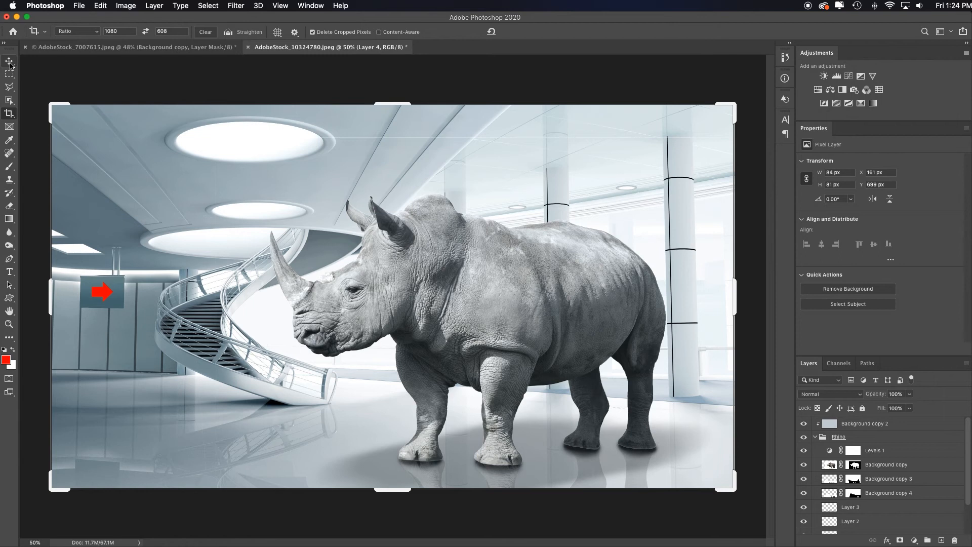
{"action": "left_click", "coordinate": [9, 60]}
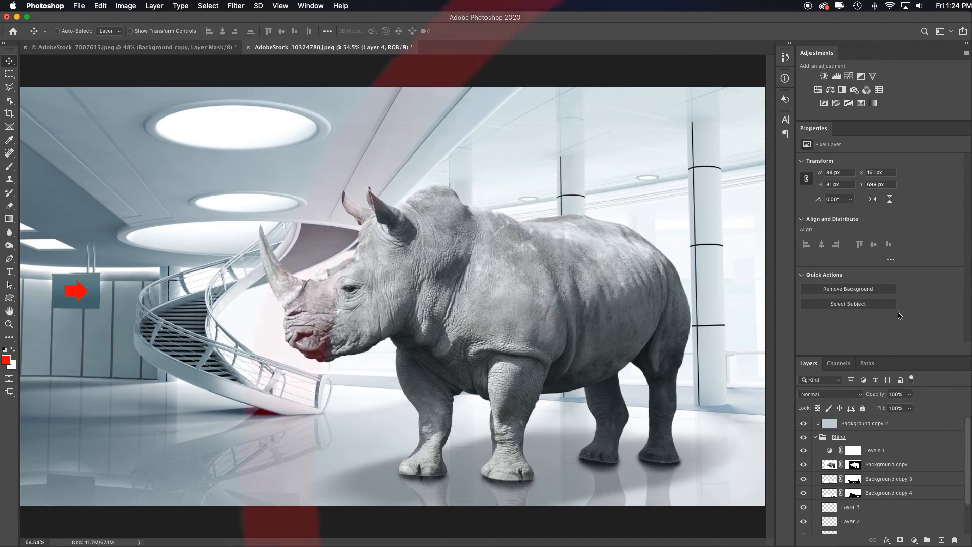
Fill the rhino mask black outside an inverted marquee selection, then return to the composite view.
{"action": "left_click", "coordinate": [854, 465]}
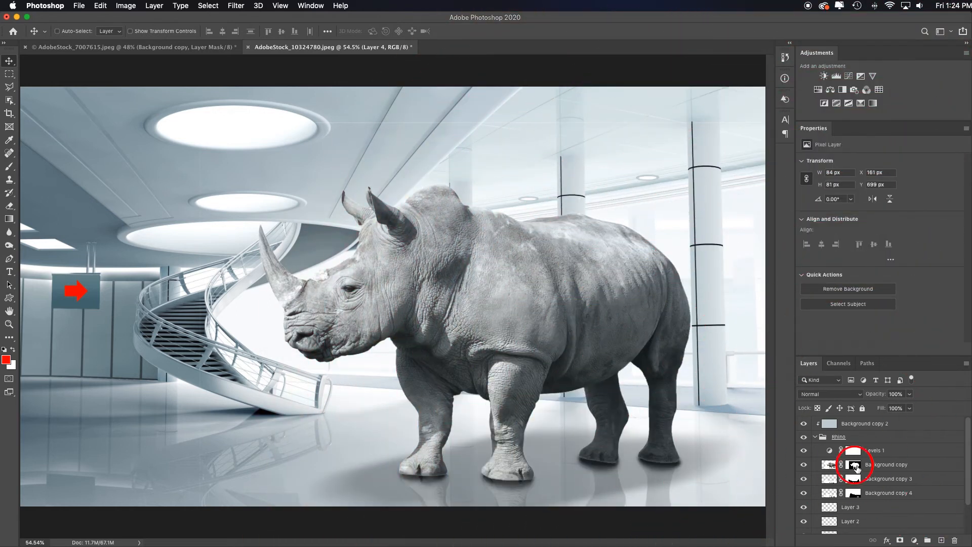
{"action": "left_click", "coordinate": [854, 464]}
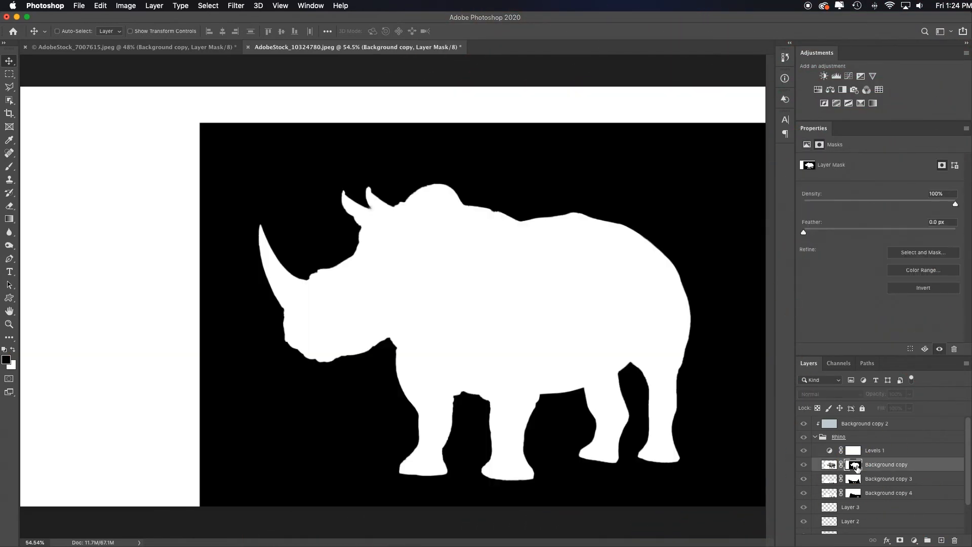
{"action": "key", "text": "m"}
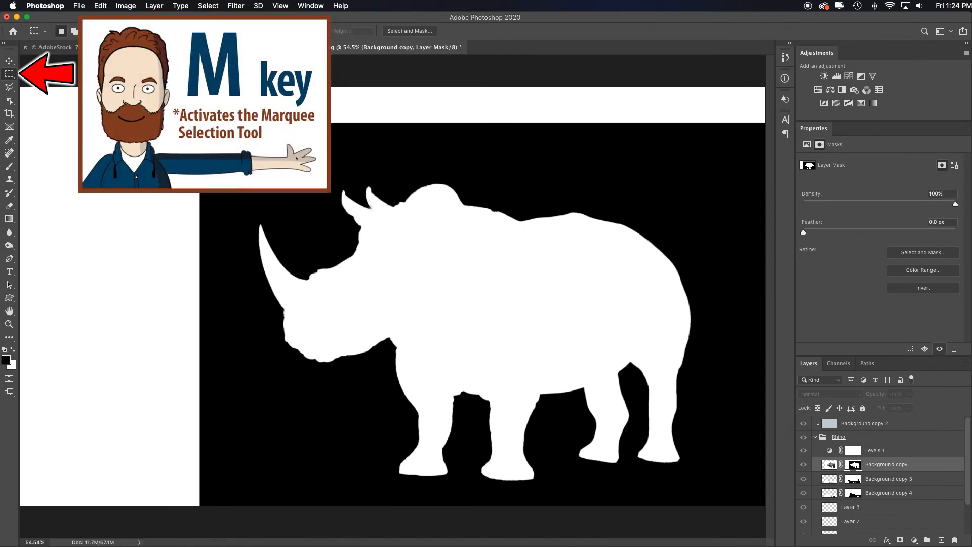
{"action": "key", "text": "cmd+minus"}
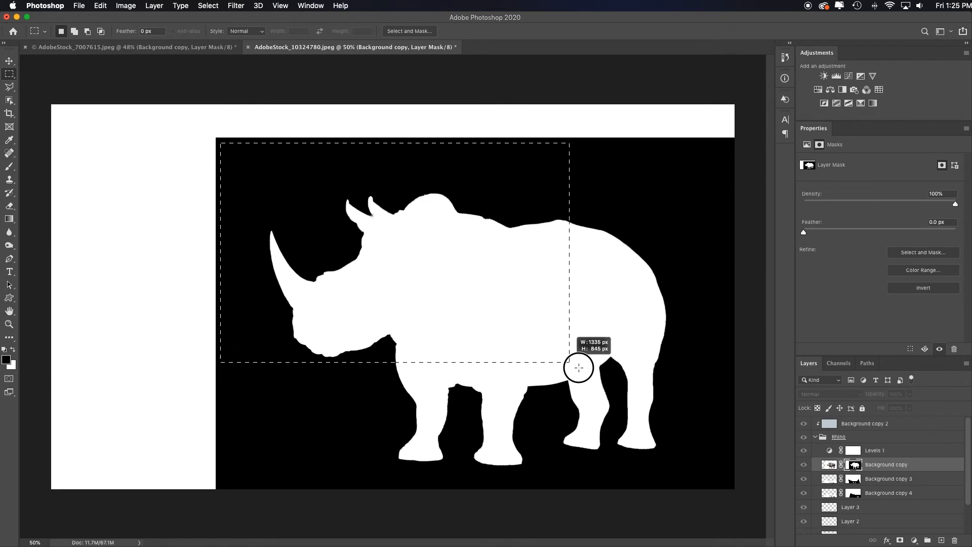
{"action": "key", "text": "cmd+shift+i"}
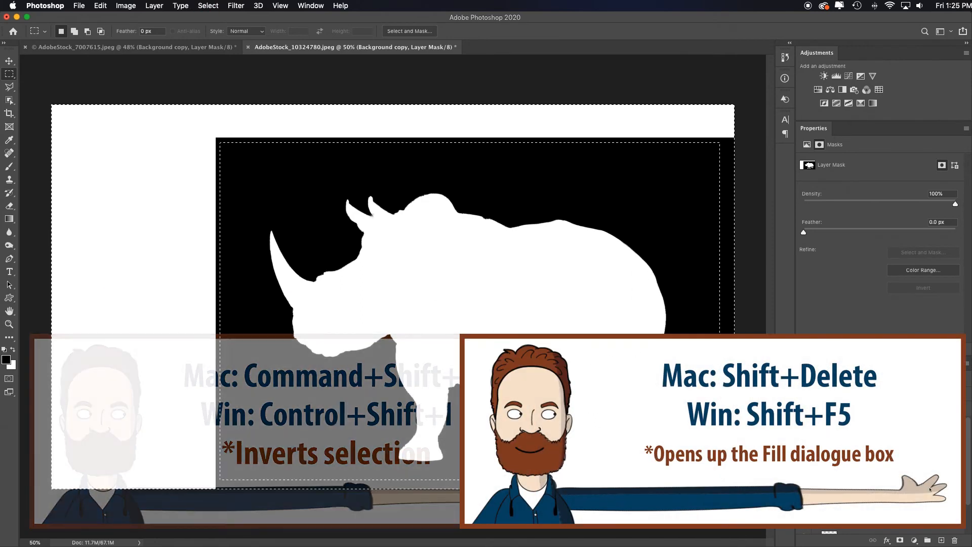
{"action": "key", "text": "shift+delete"}
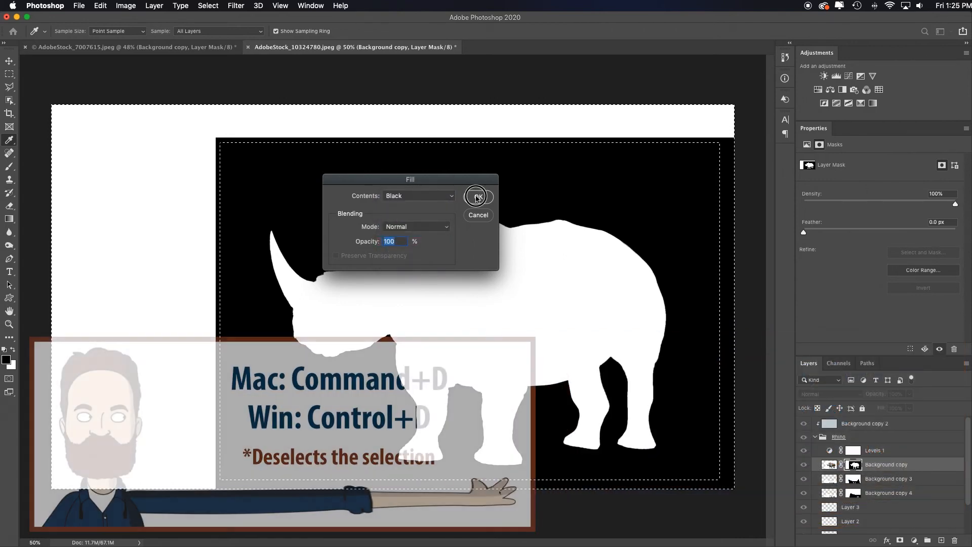
{"action": "left_click", "coordinate": [478, 196]}
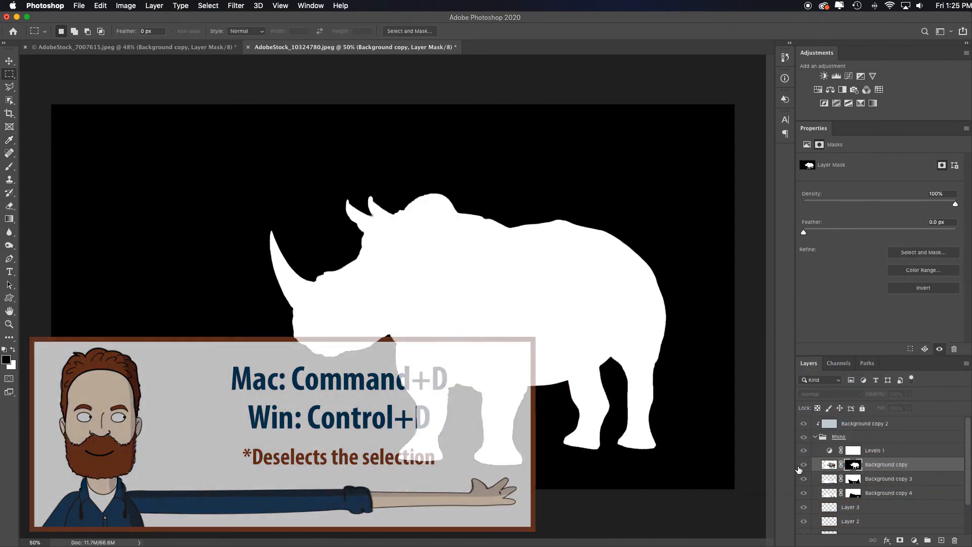
{"action": "left_click", "coordinate": [804, 464]}
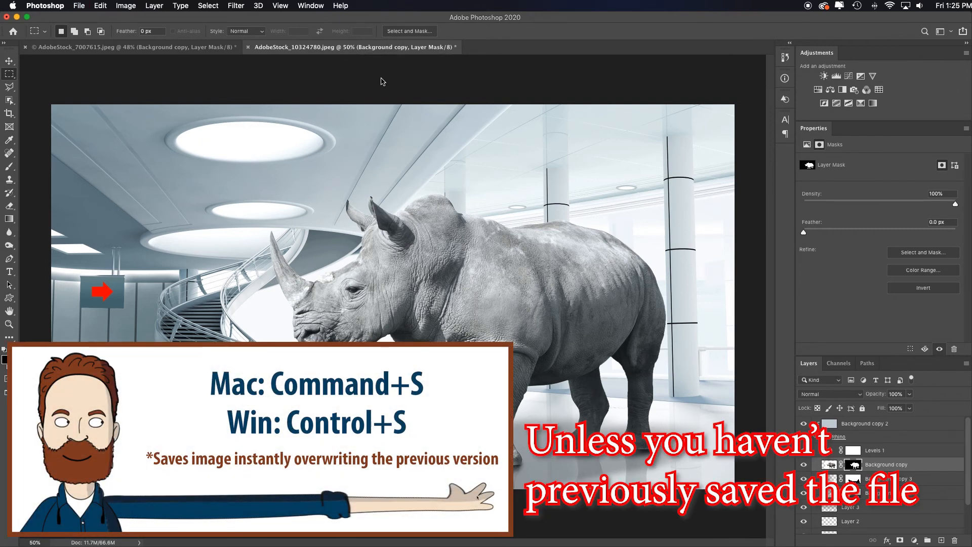
Save as 'Rhino in room.psd' in Photoshop format in the Rhino and red folder.
{"action": "key", "text": "cmd+s"}
{"action": "type", "text": "Rhino in room.psd"}
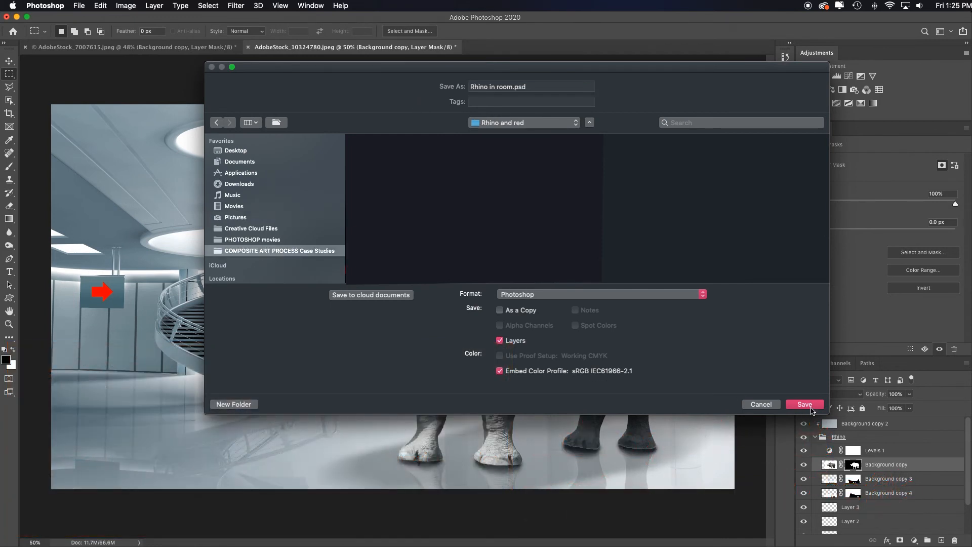
{"action": "left_click", "coordinate": [804, 403]}
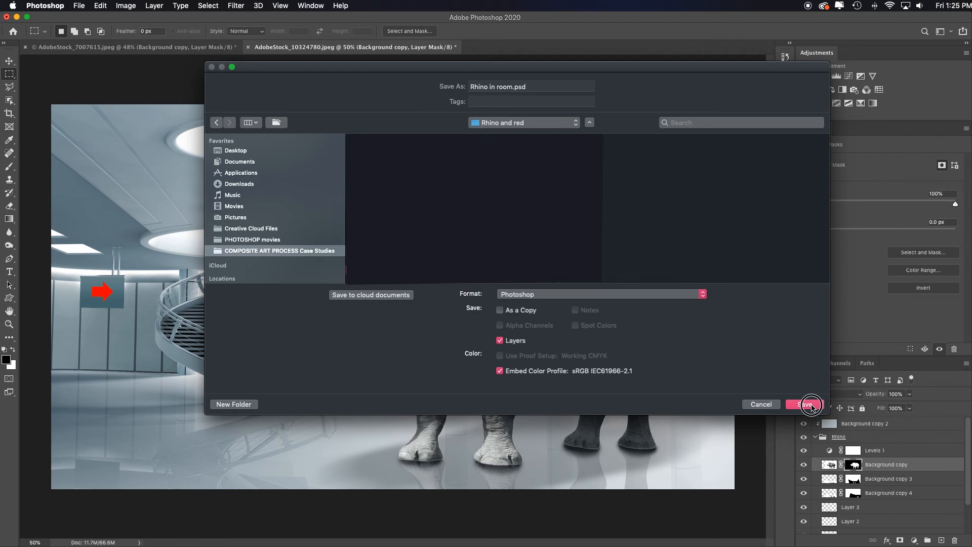
{"action": "left_click", "coordinate": [808, 403]}
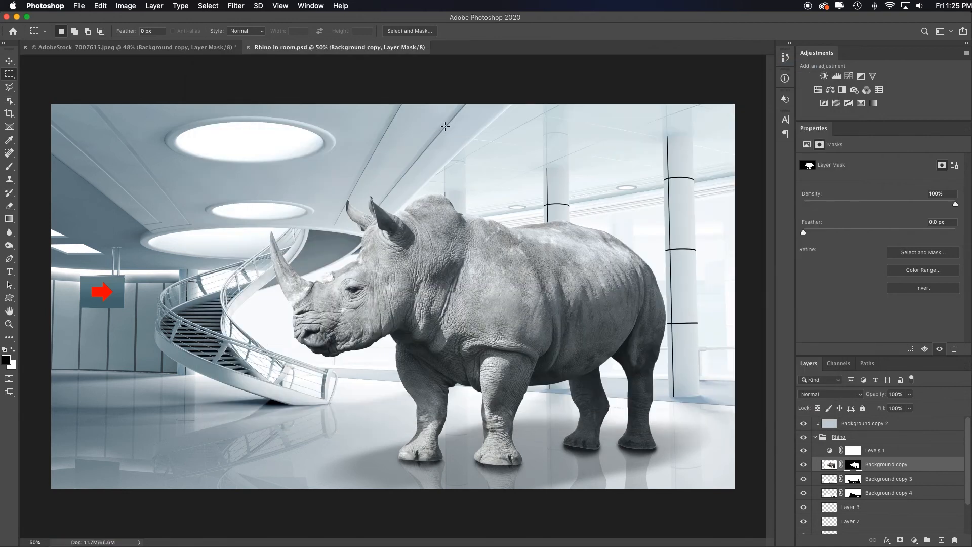
{"action": "mouse_move", "coordinate": [871, 513]}
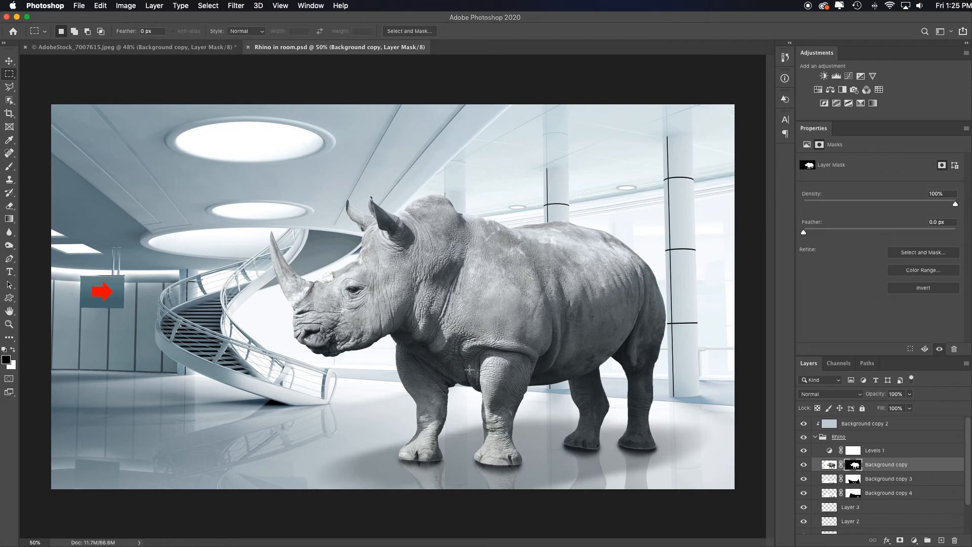
{"action": "mouse_move", "coordinate": [471, 376]}
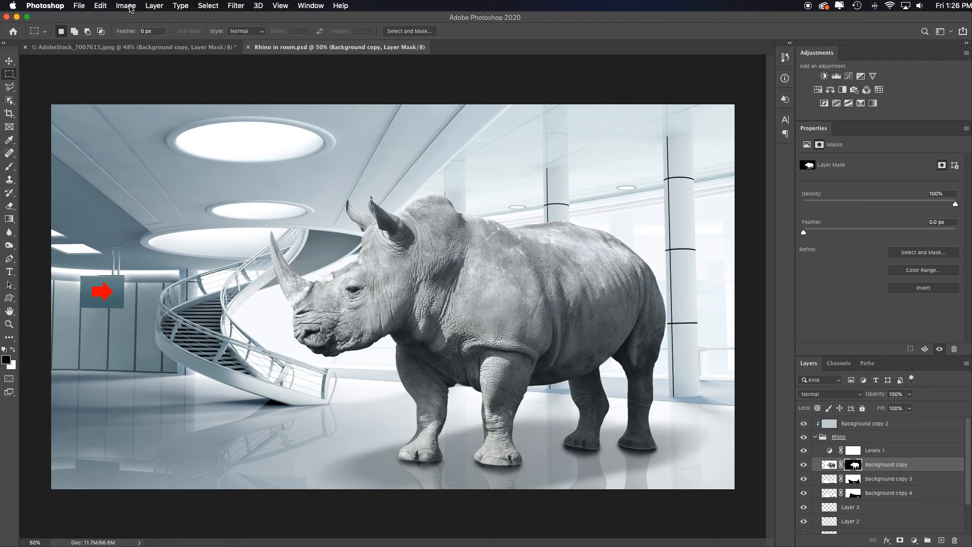
Set the Image Size width to 1080 px so the height becomes 608 px.
{"action": "left_click", "coordinate": [125, 5]}
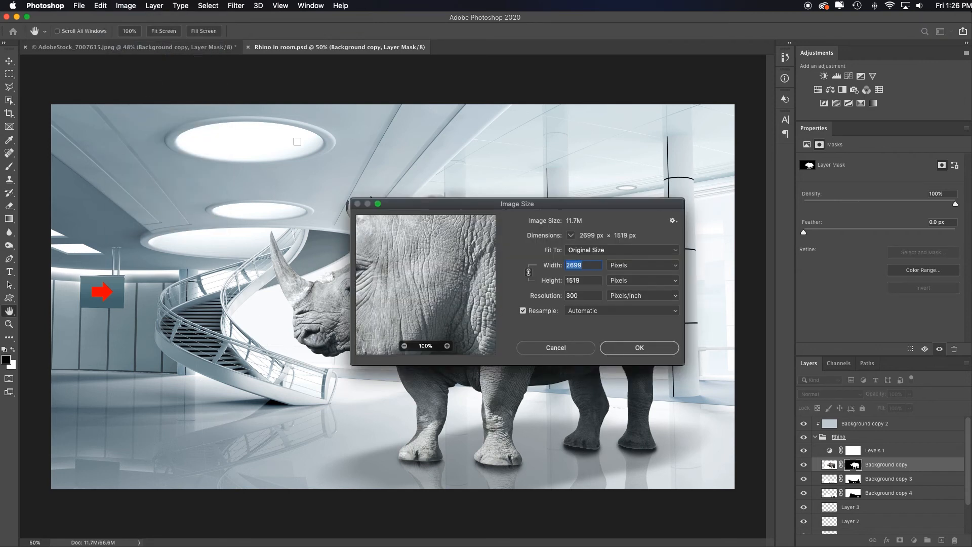
{"action": "type", "text": "2707"}
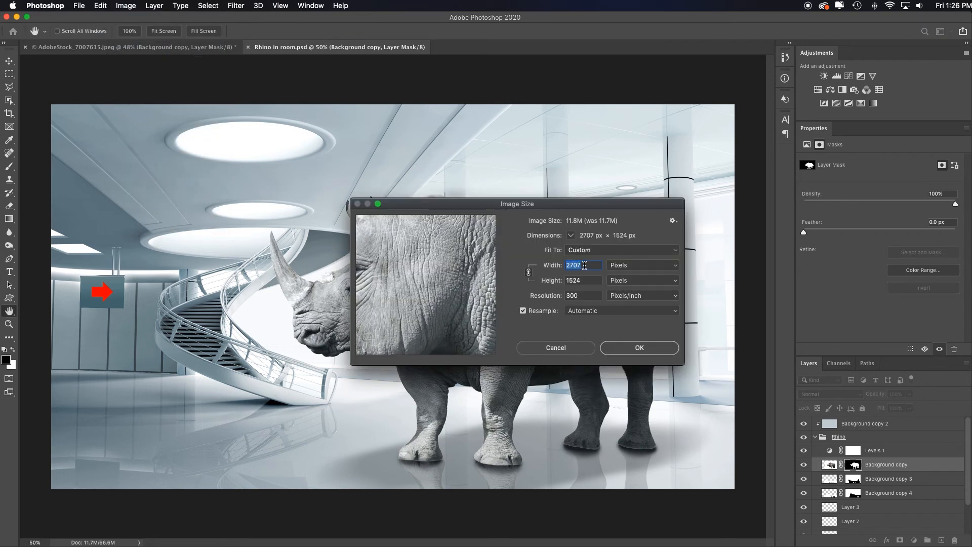
{"action": "type", "text": "10"}
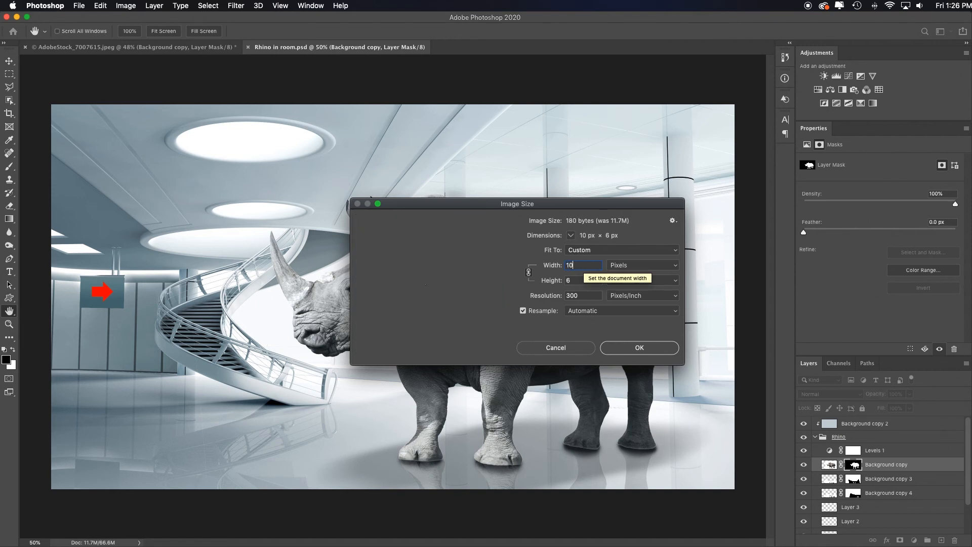
{"action": "type", "text": "1080"}
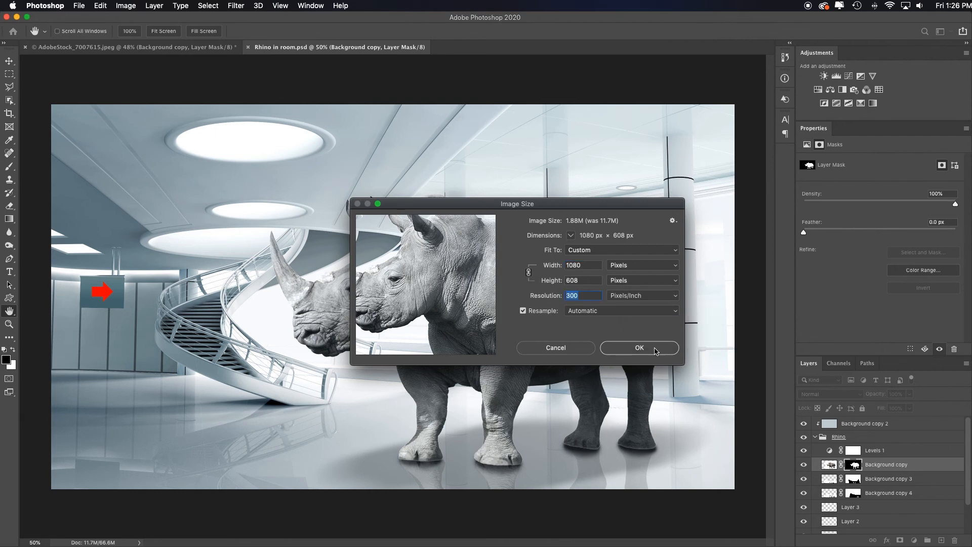
{"action": "left_click", "coordinate": [639, 348]}
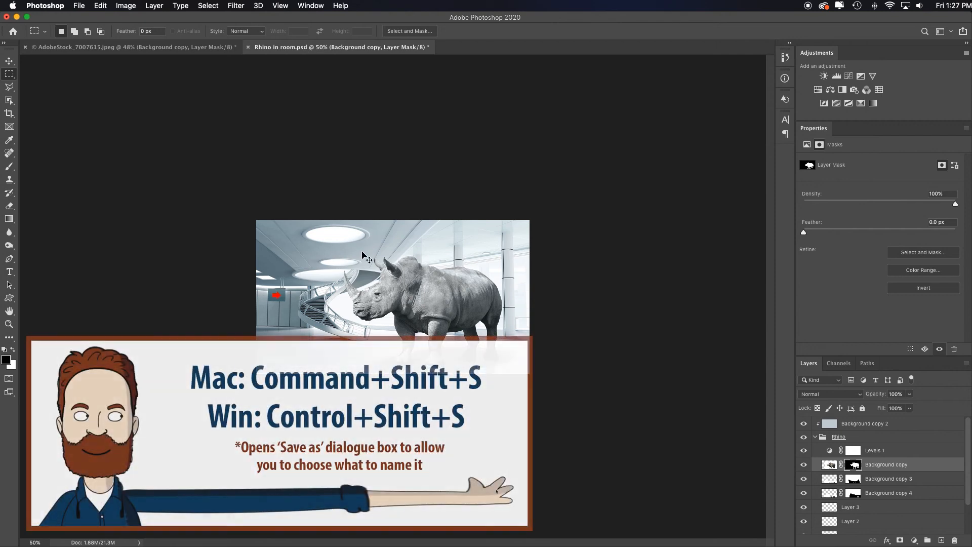
Save a JPEG copy named 'Rhino in room.jpg' at Quality 12 (Maximum).
{"action": "key", "text": "cmd+shift+s"}
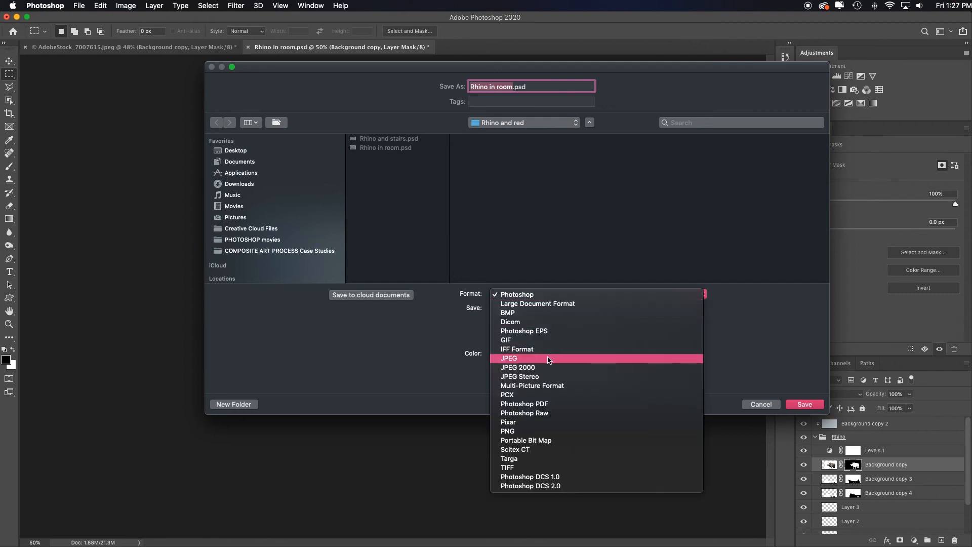
{"action": "left_click", "coordinate": [509, 358]}
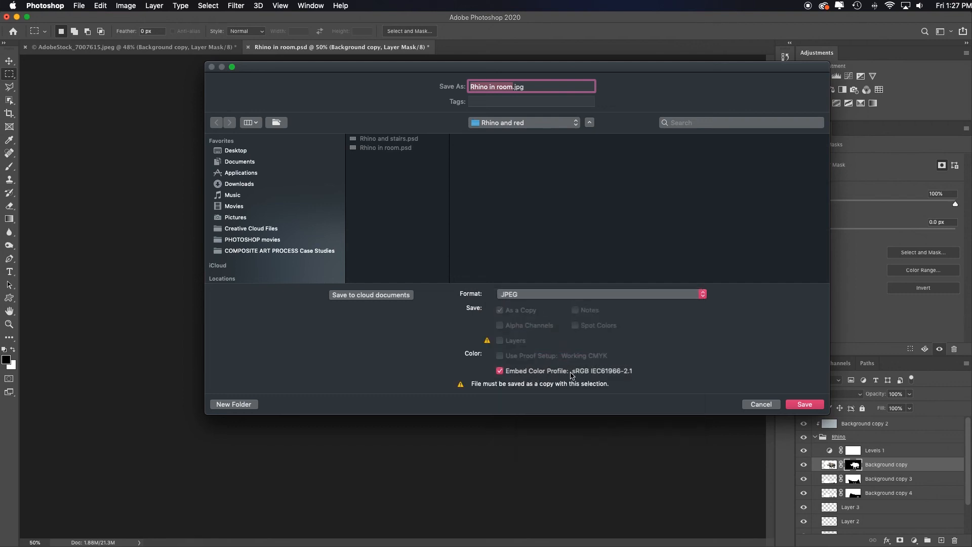
{"action": "mouse_move", "coordinate": [480, 397]}
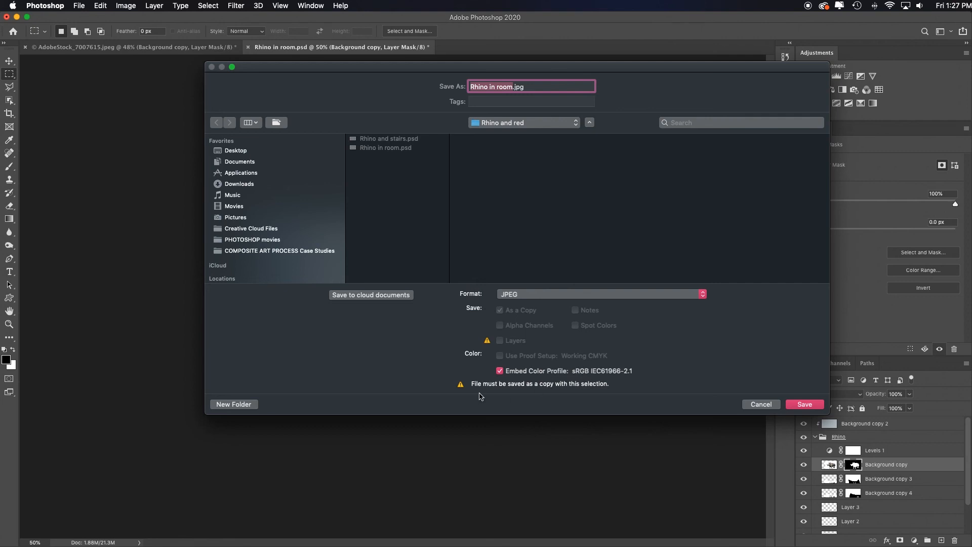
{"action": "mouse_move", "coordinate": [589, 392]}
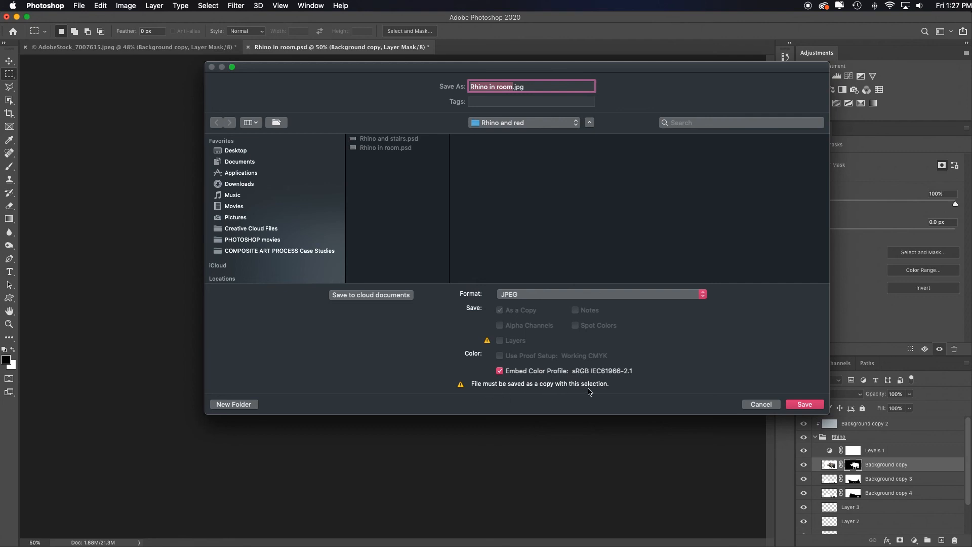
{"action": "mouse_move", "coordinate": [665, 399]}
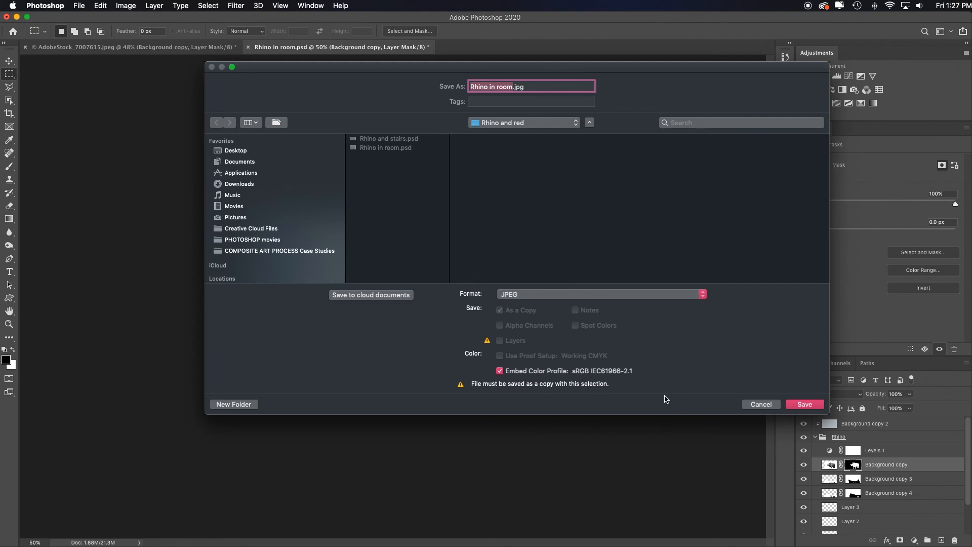
{"action": "left_click", "coordinate": [804, 403]}
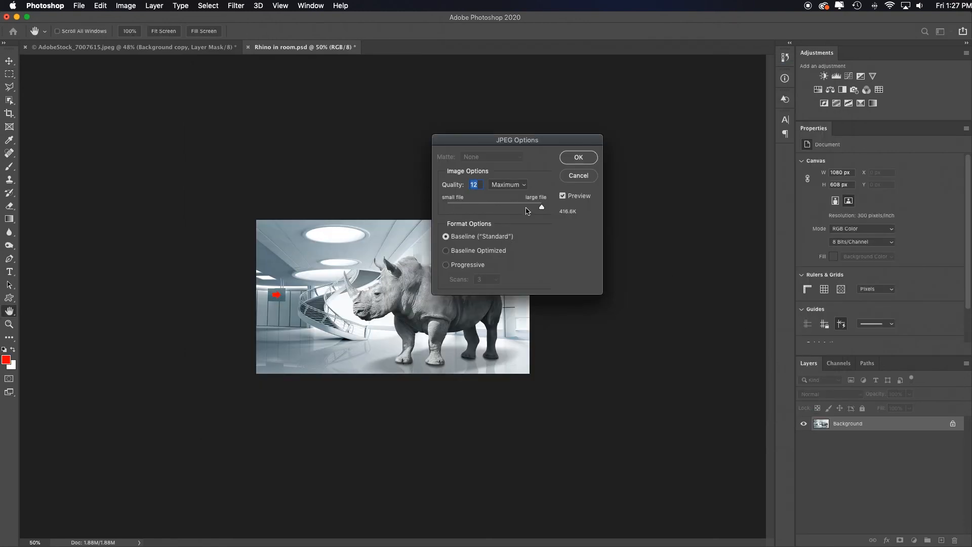
{"action": "mouse_move", "coordinate": [558, 227]}
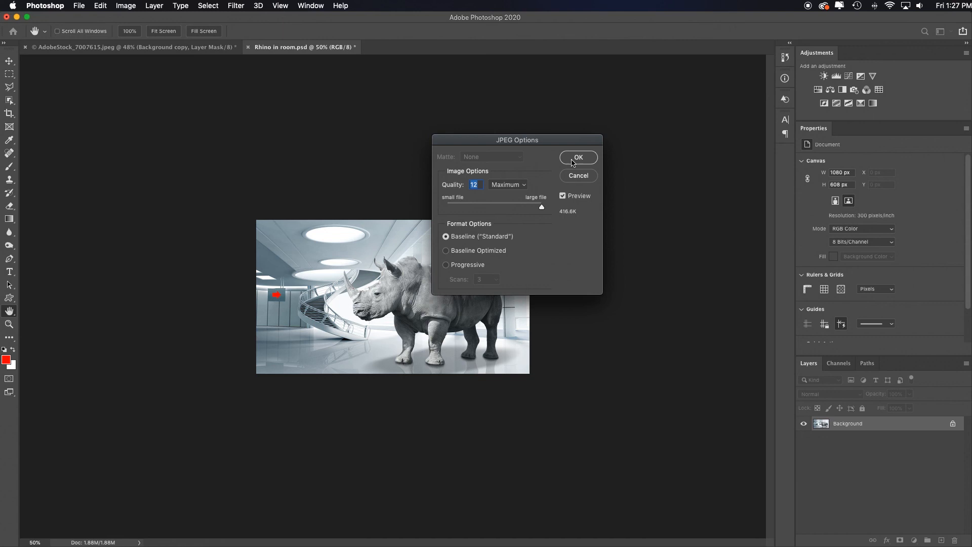
{"action": "left_click", "coordinate": [577, 157]}
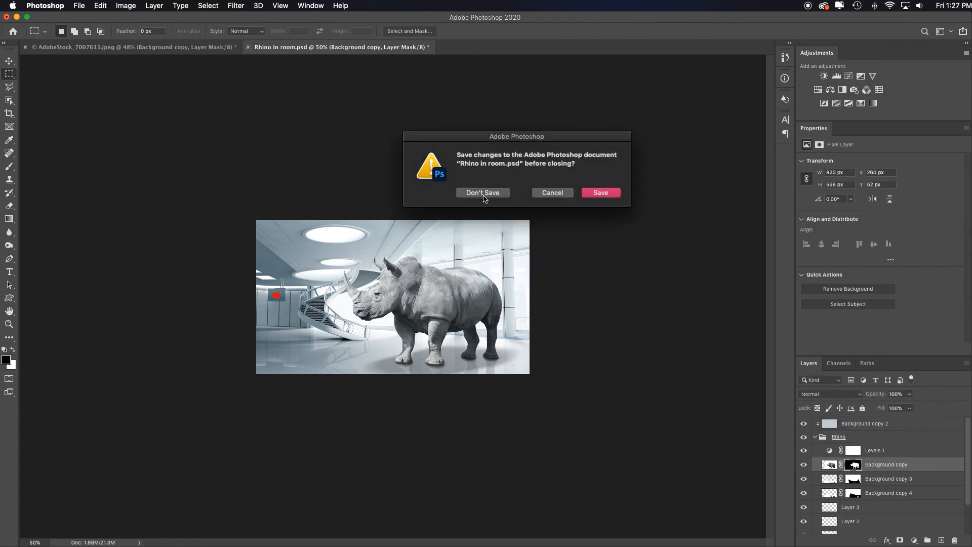
{"action": "mouse_move", "coordinate": [507, 219]}
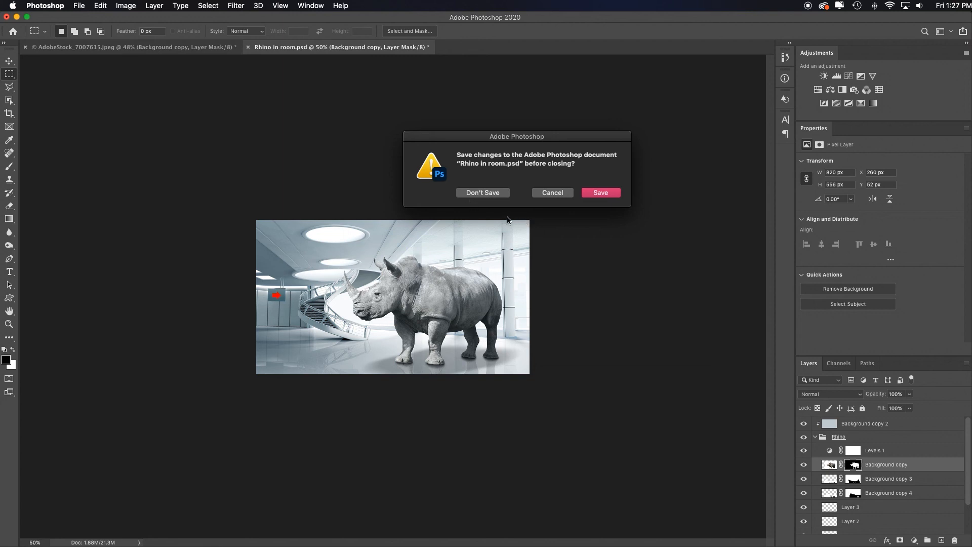
{"action": "mouse_move", "coordinate": [499, 213]}
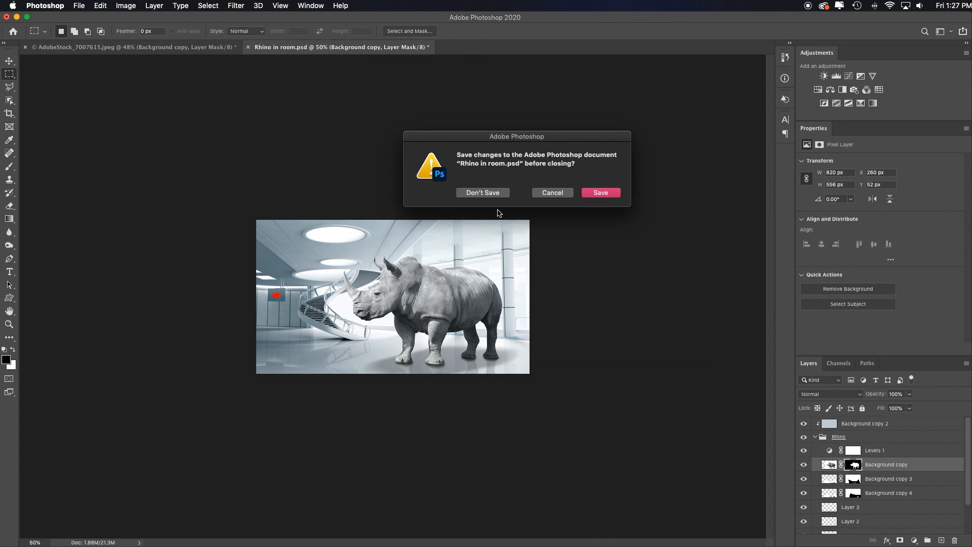